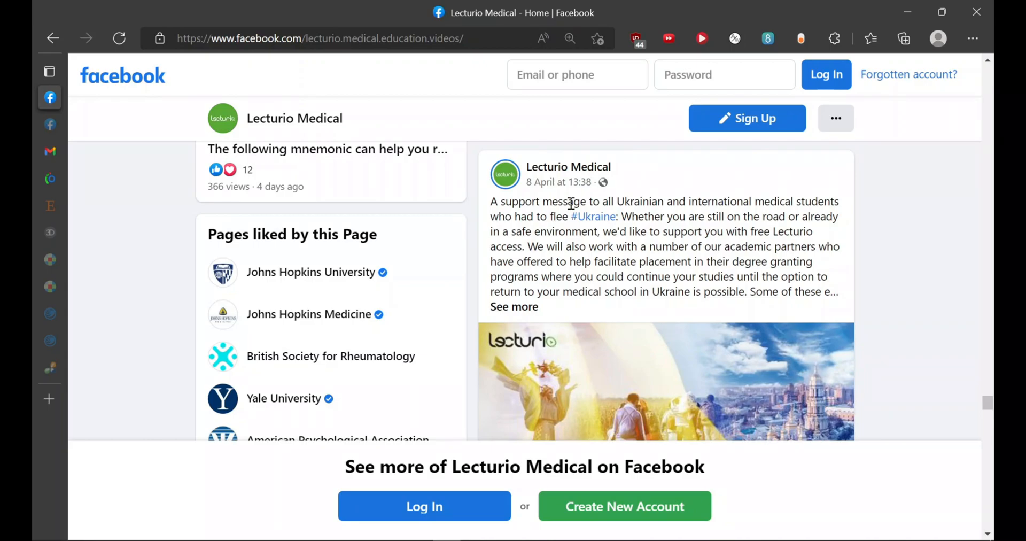
pyautogui.moveTo(513, 314)
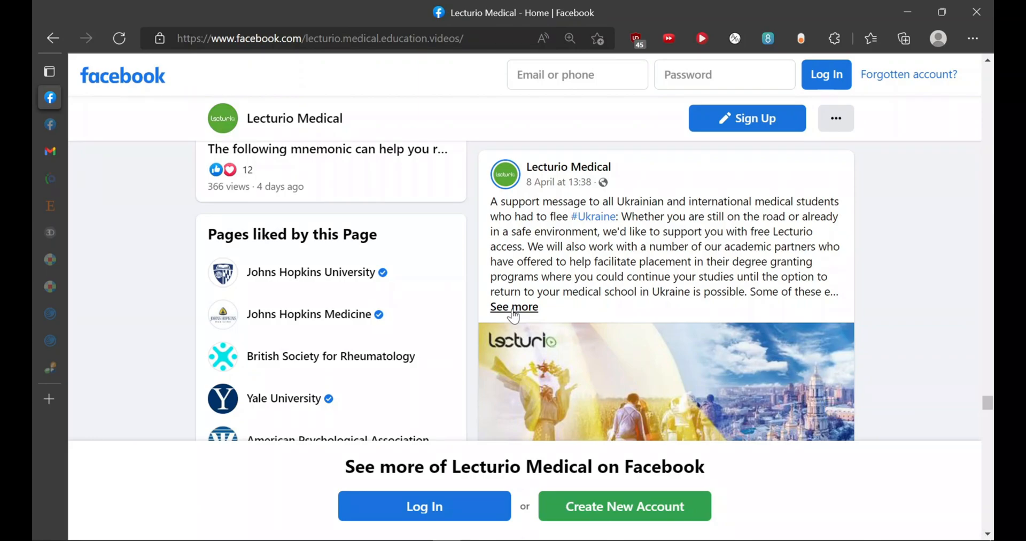
# Expand Lecturio Medical's Ukraine post and follow its lecturio.com/lecturio-ukraine-support link
pyautogui.click(513, 306)
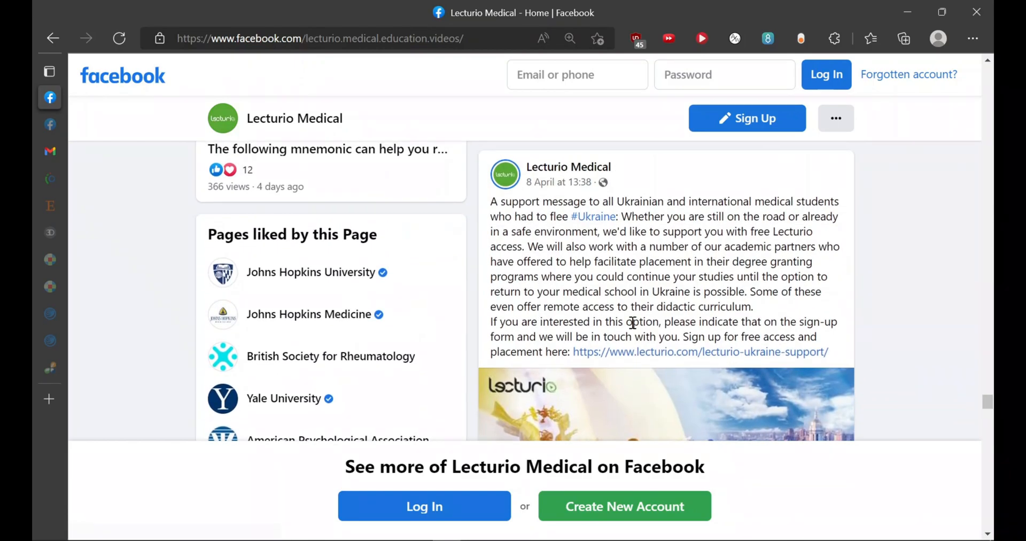
pyautogui.click(702, 351)
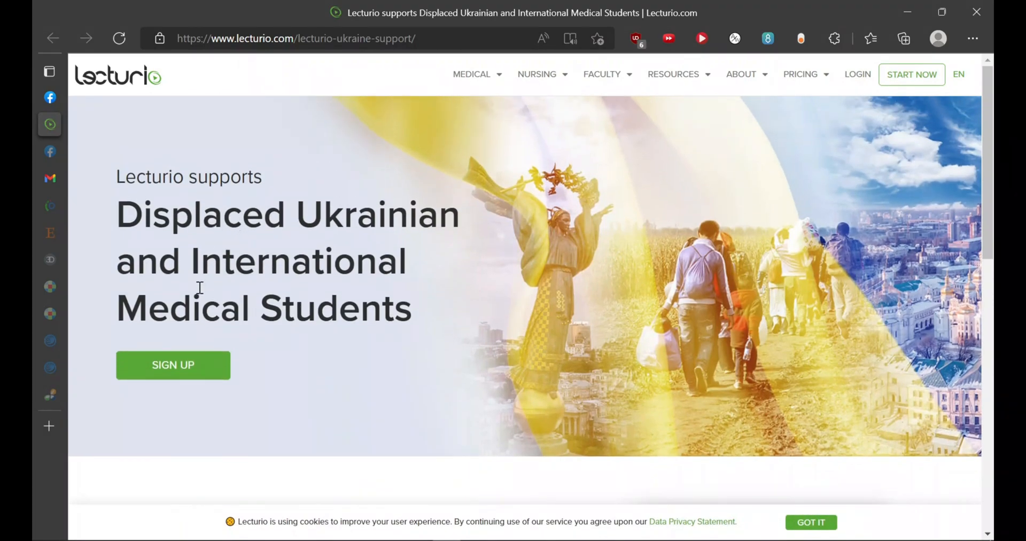
# Scroll Lecturio's support page down to the free-access sign-up form asking for first name
pyautogui.scroll(-3)
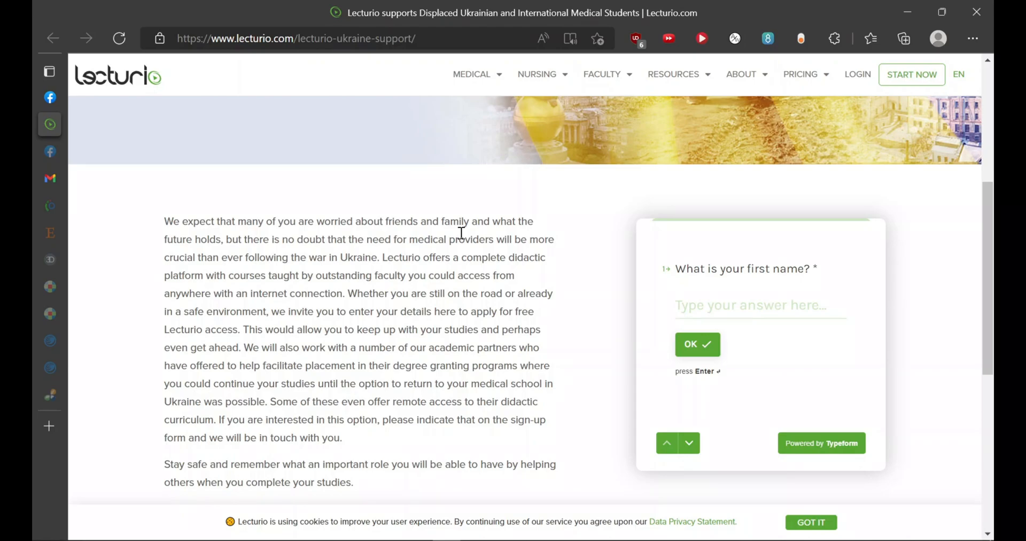
pyautogui.moveTo(31, 170)
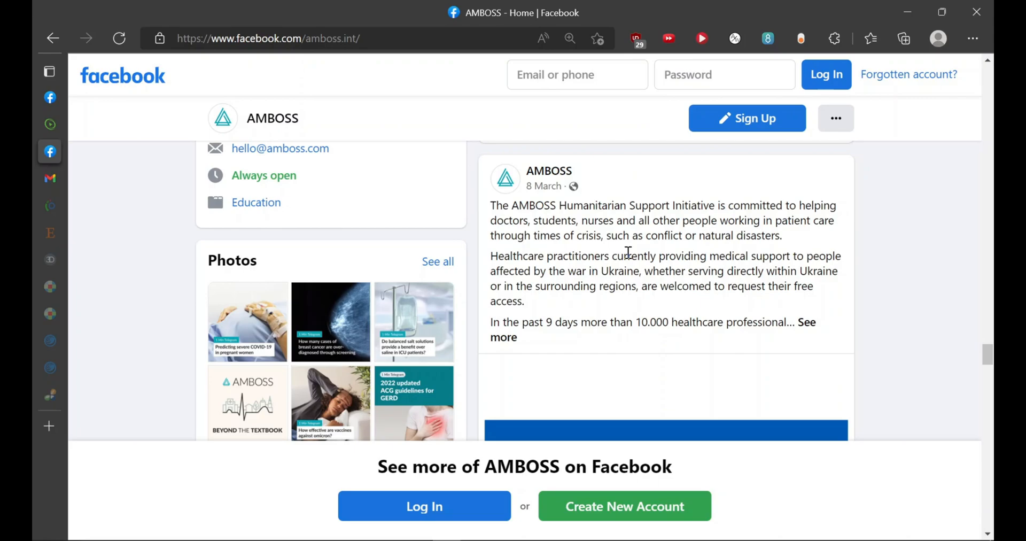
pyautogui.moveTo(807, 326)
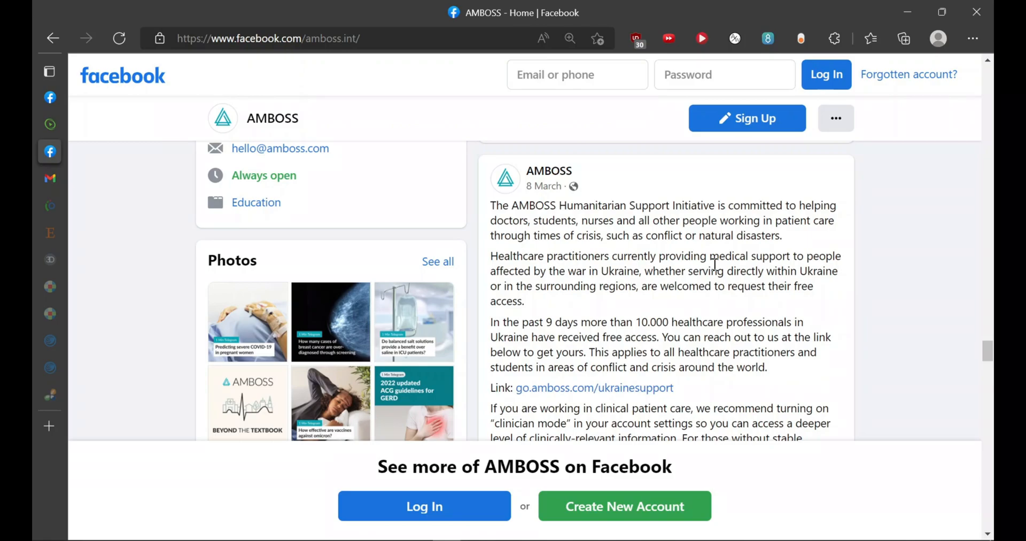
# Follow the AMBOSS post's go.amboss.com/ukrainesupport link to the Humanitarian Support Initiative page
pyautogui.scroll(-3)
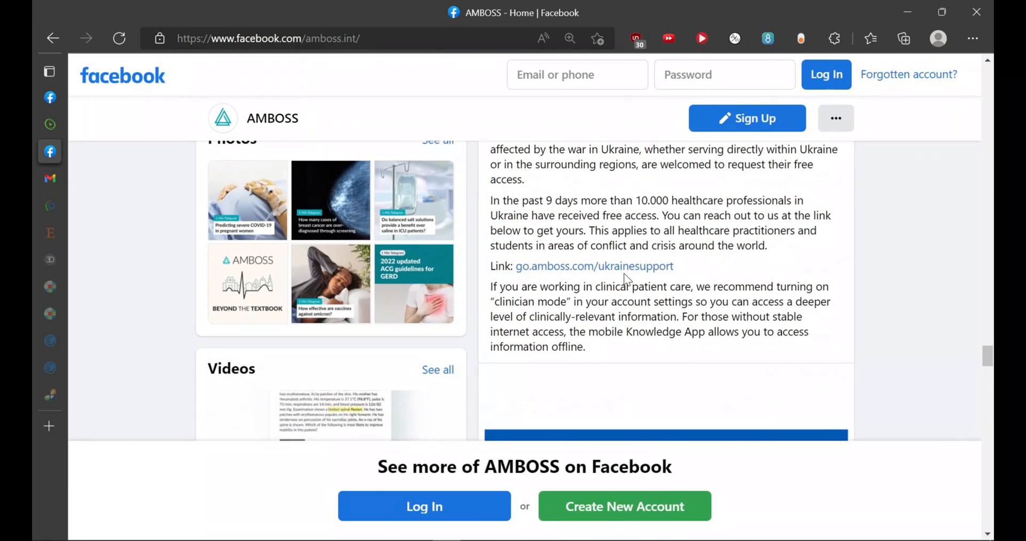
pyautogui.click(593, 266)
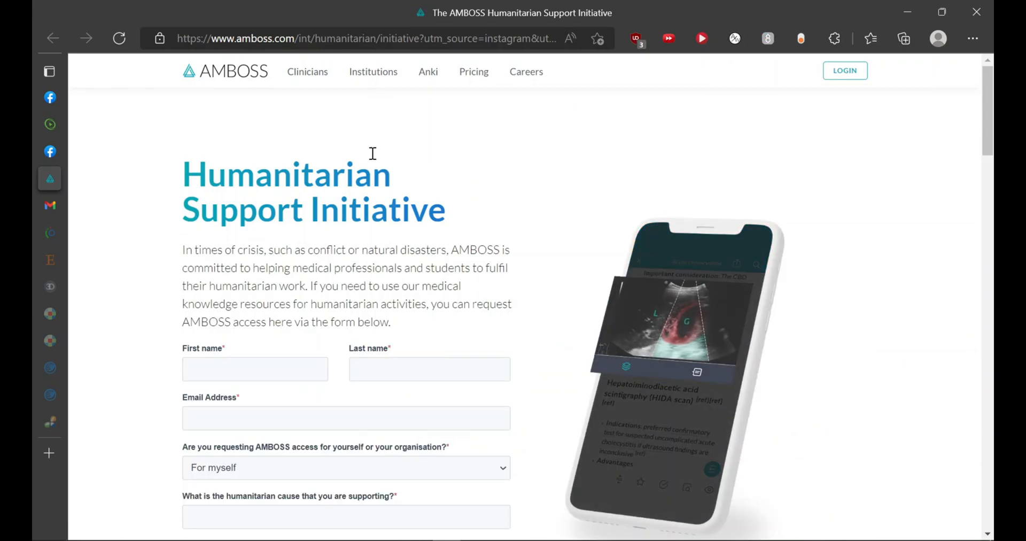
# Scroll through the AMBOSS Humanitarian Support Initiative access request form
pyautogui.scroll(-3)
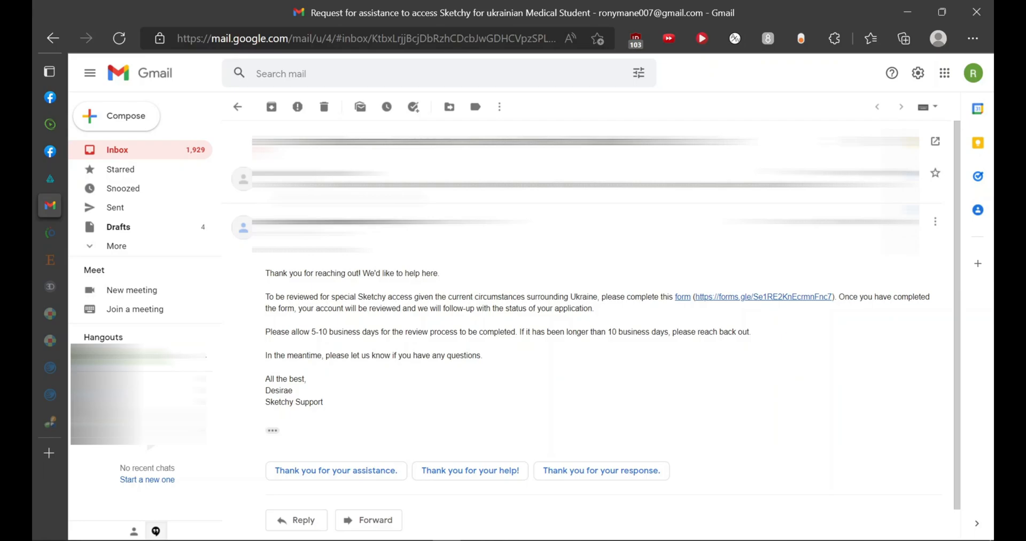
pyautogui.moveTo(452, 262)
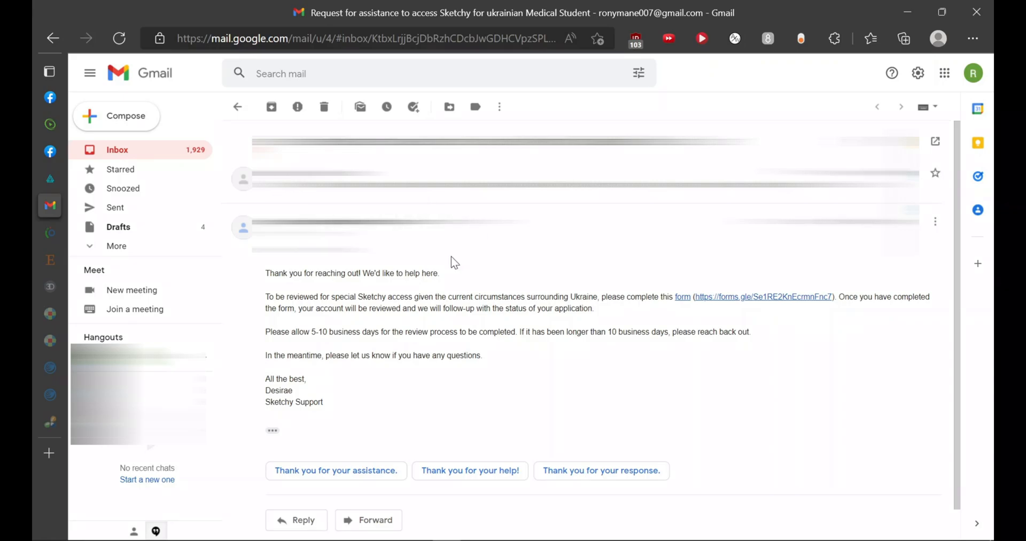
pyautogui.moveTo(718, 304)
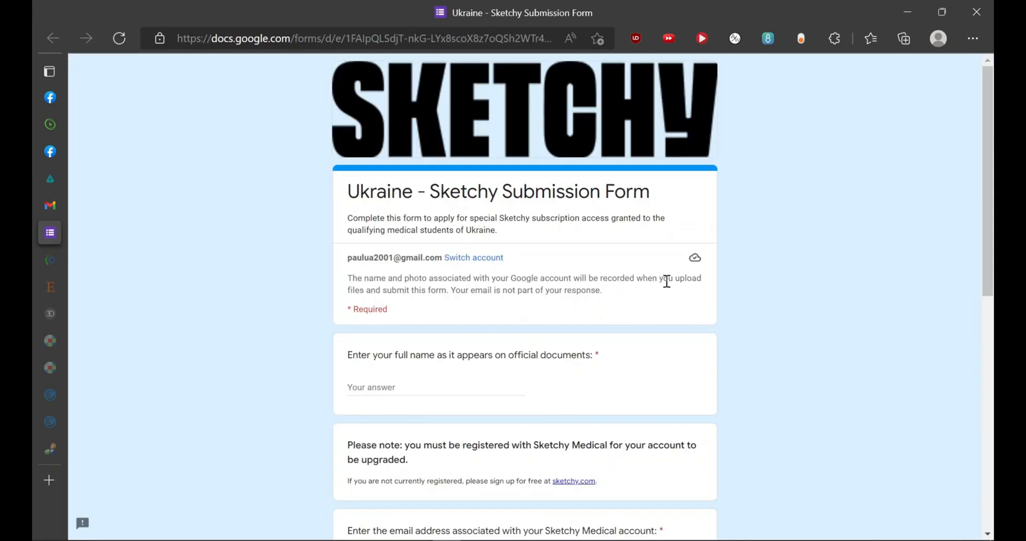
# Scroll through the Ukraine - Sketchy Submission Form in Google Forms
pyautogui.scroll(-3)
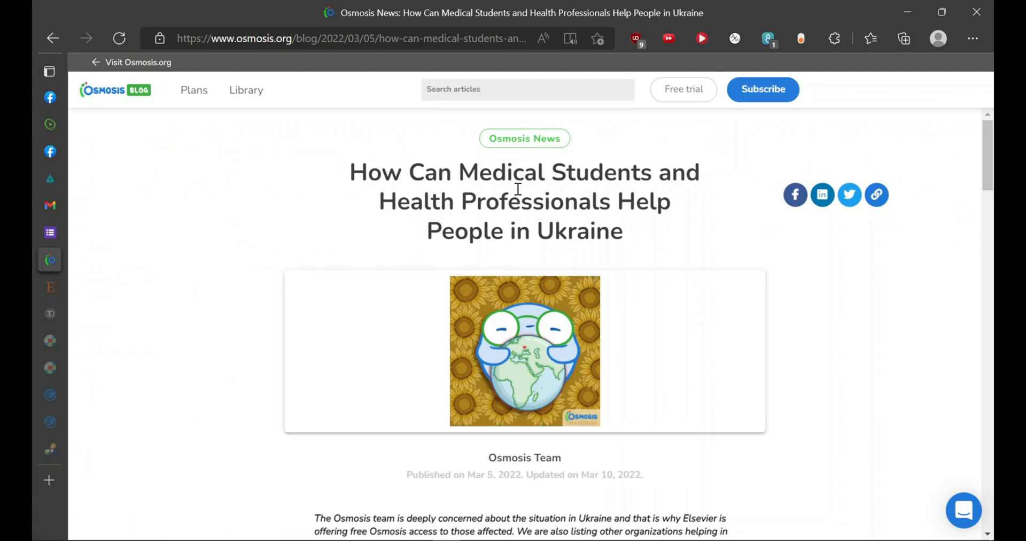
pyautogui.moveTo(510, 195)
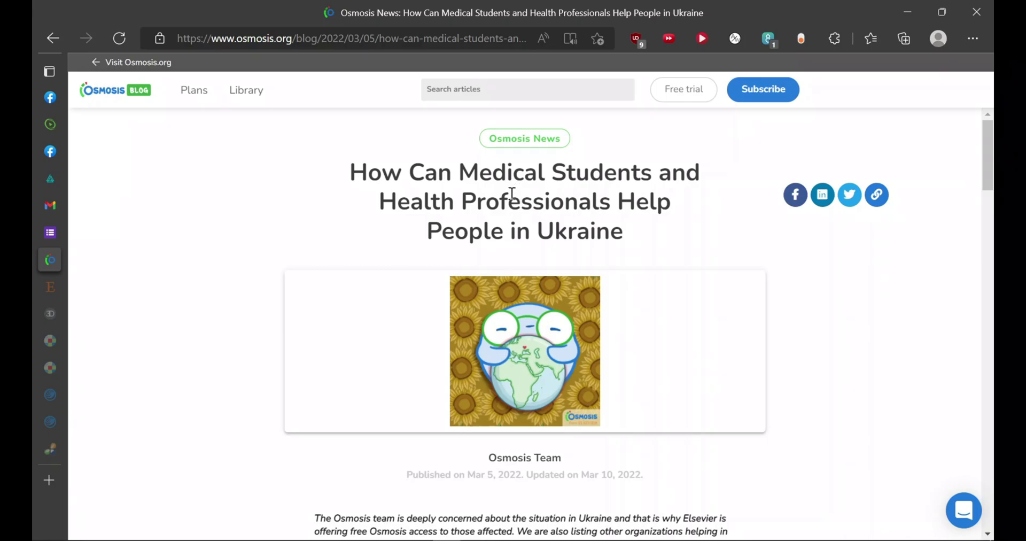
# Scroll the Osmosis Ukraine article down to its free access section
pyautogui.scroll(-3)
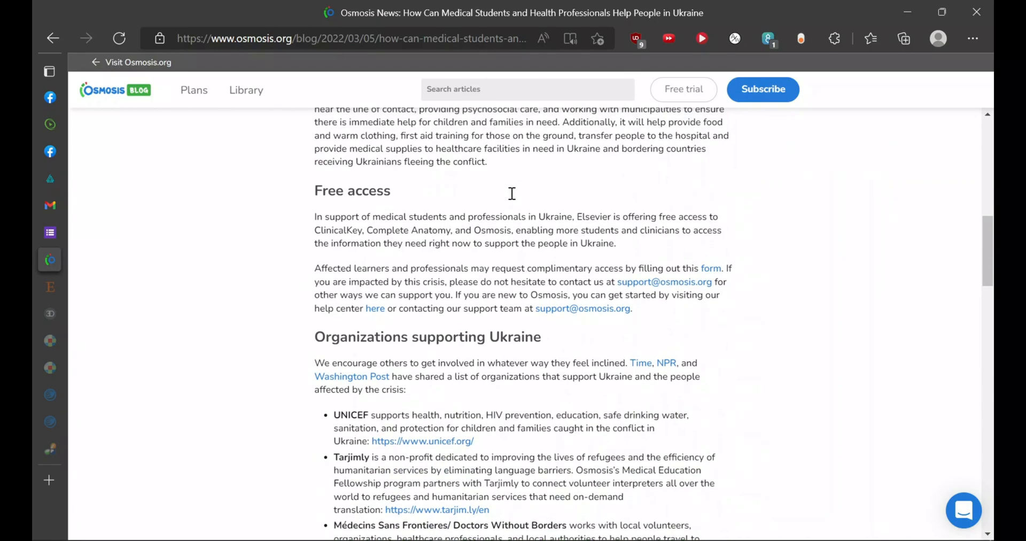
pyautogui.moveTo(614, 295)
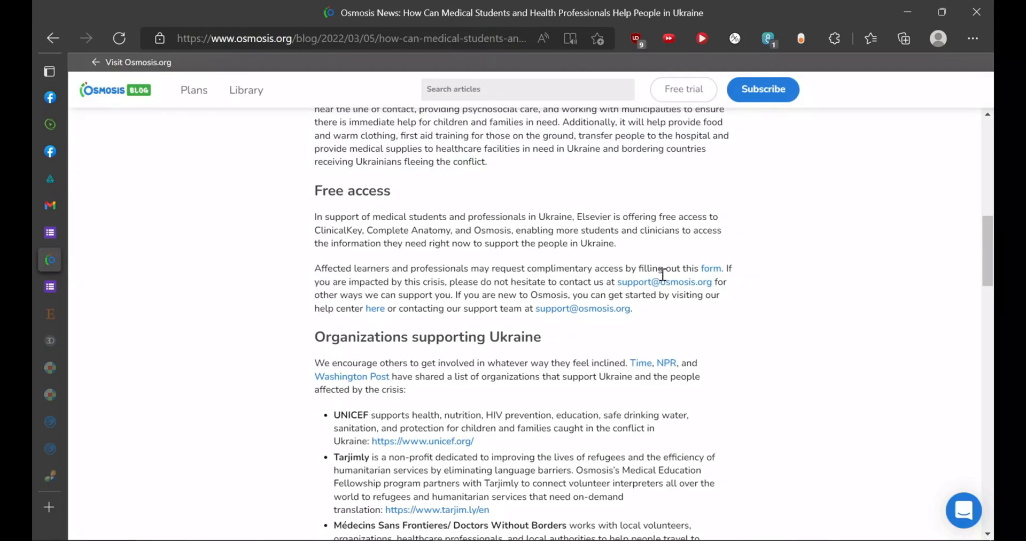
pyautogui.moveTo(615, 283)
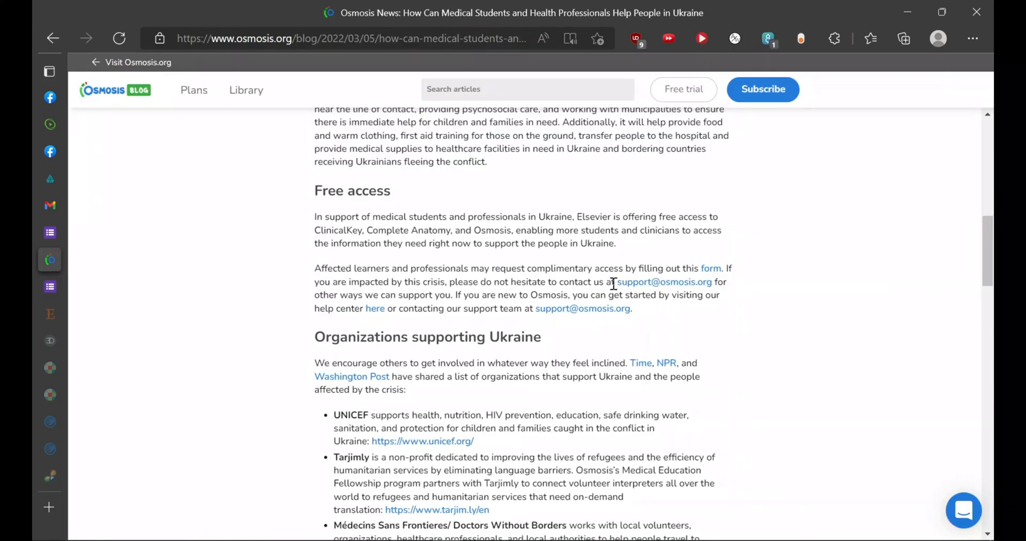
pyautogui.moveTo(694, 296)
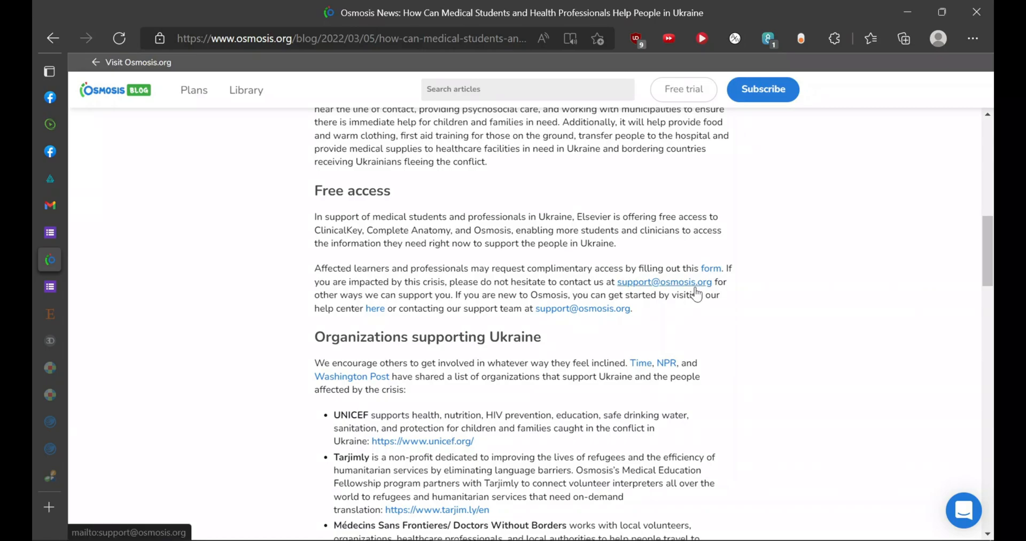
pyautogui.moveTo(79, 285)
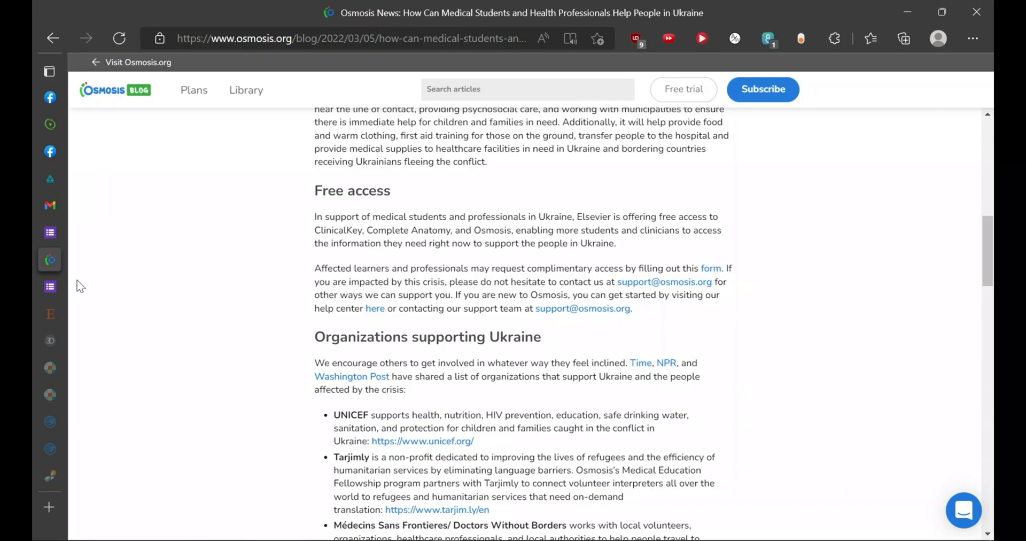
# Look over the Osmosis Learner Access Form, then open Elsevier's Ukraine Medical Support tab
pyautogui.click(711, 268)
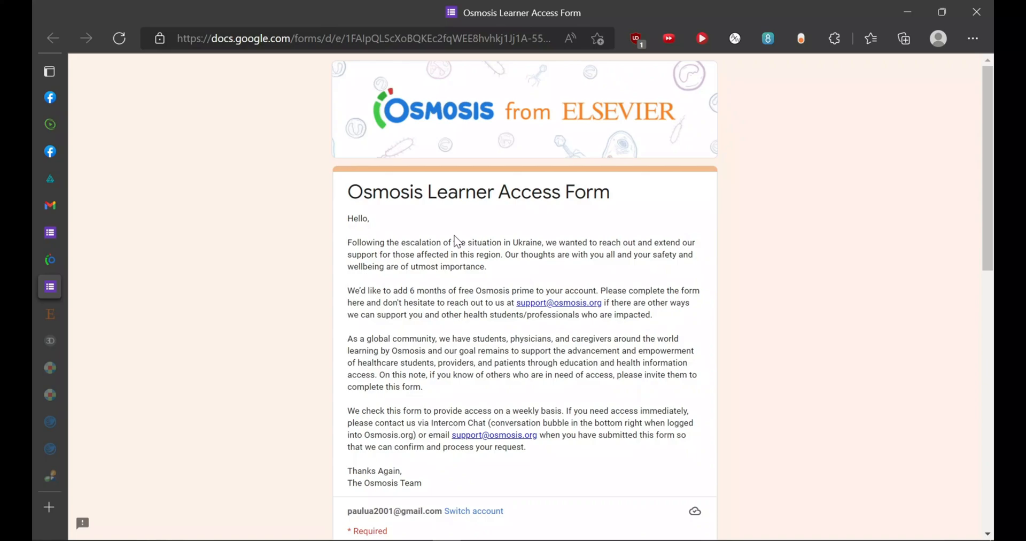
pyautogui.scroll(-3)
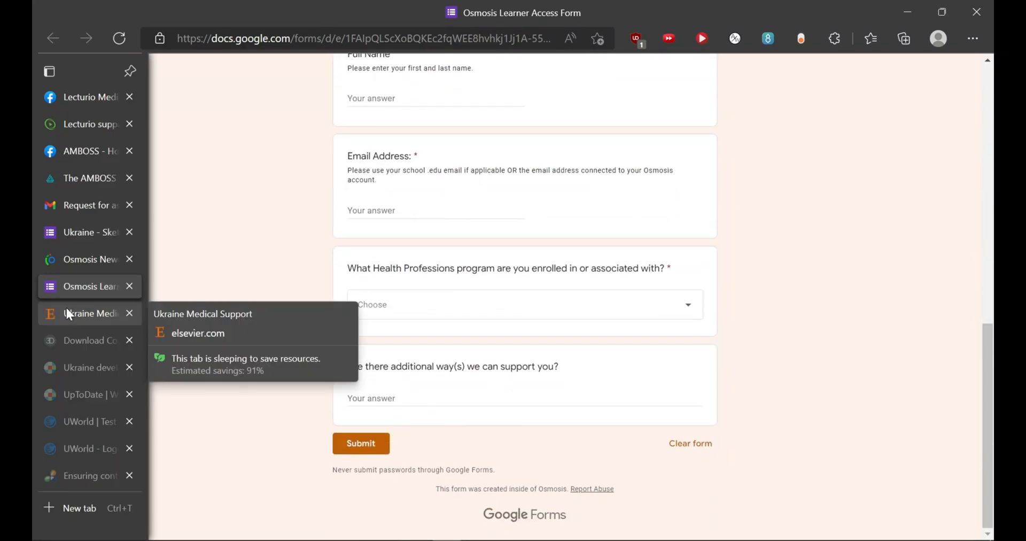
pyautogui.click(82, 313)
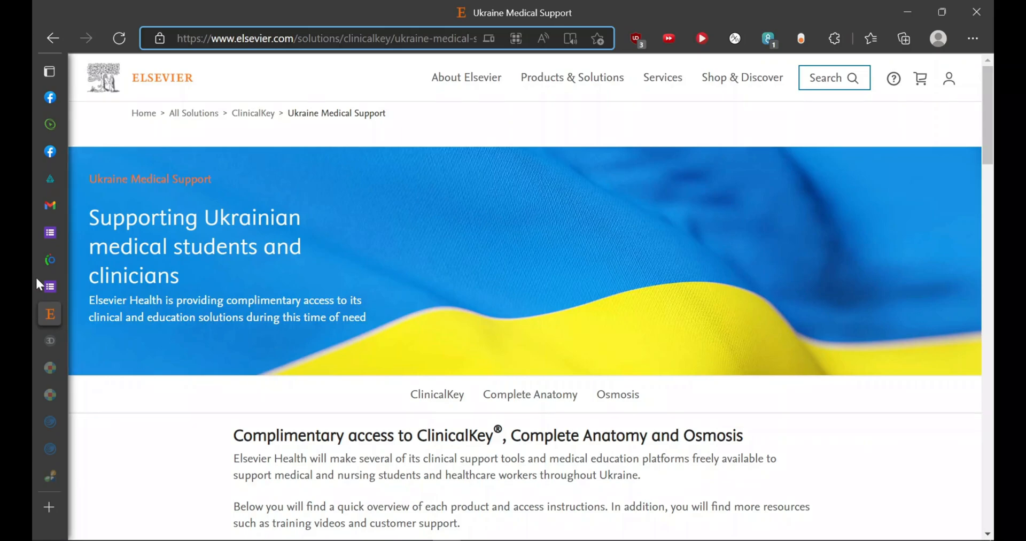
pyautogui.moveTo(716, 424)
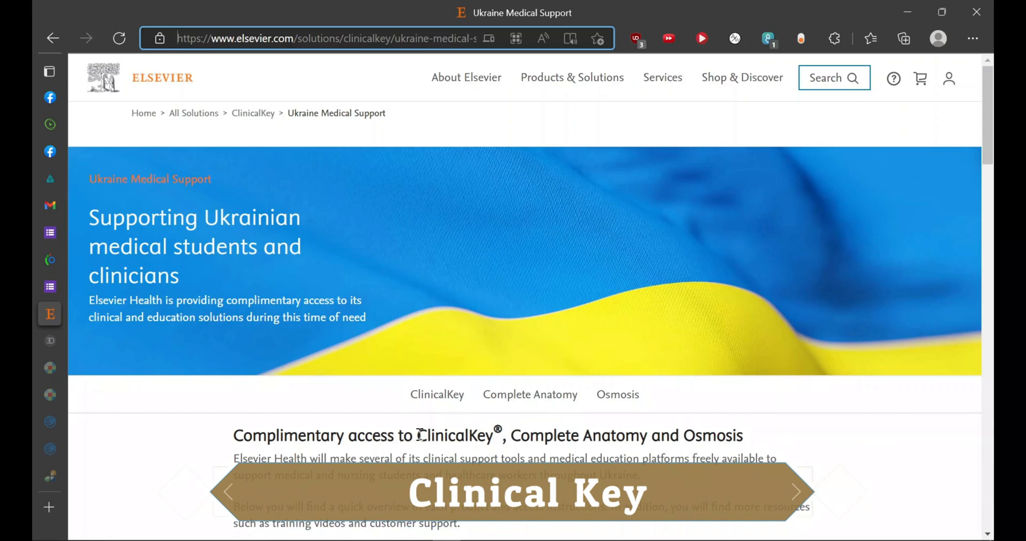
# Read the ClinicalKey offers and scroll down to the Complete Anatomy activation steps
pyautogui.doubleClick(458, 435)
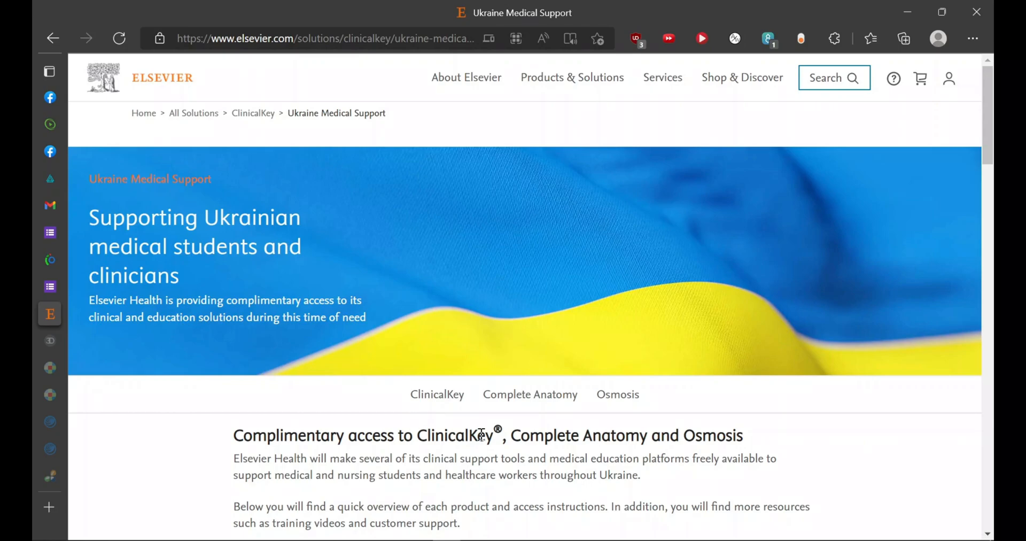
pyautogui.scroll(-3)
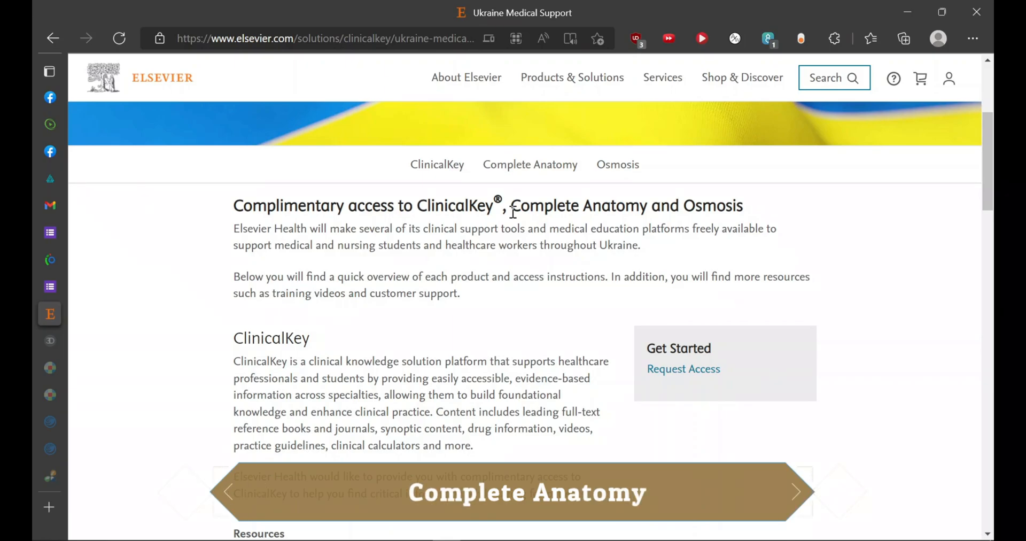
pyautogui.scroll(-3)
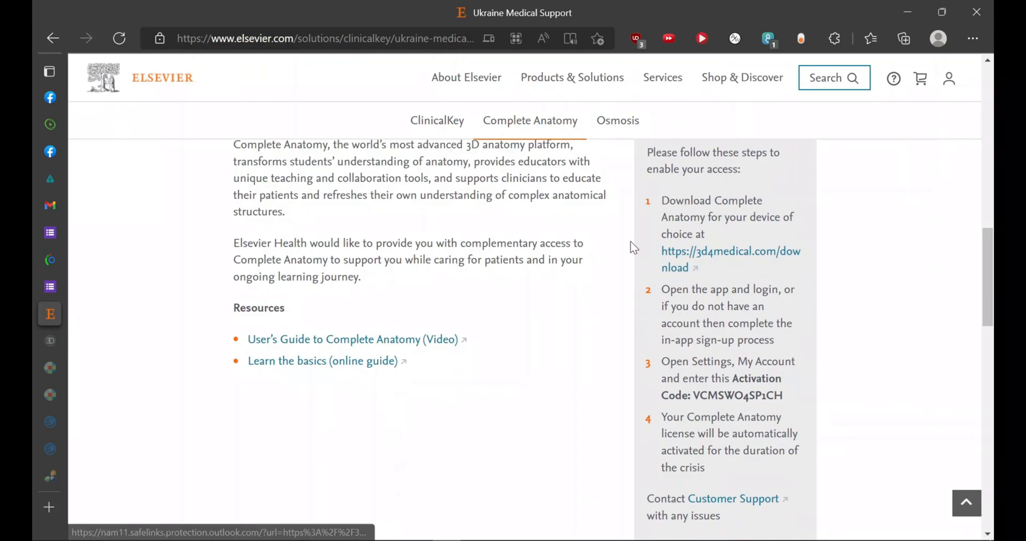
# Open the 3d4medical.com/download page and scroll through its app store badges
pyautogui.click(731, 251)
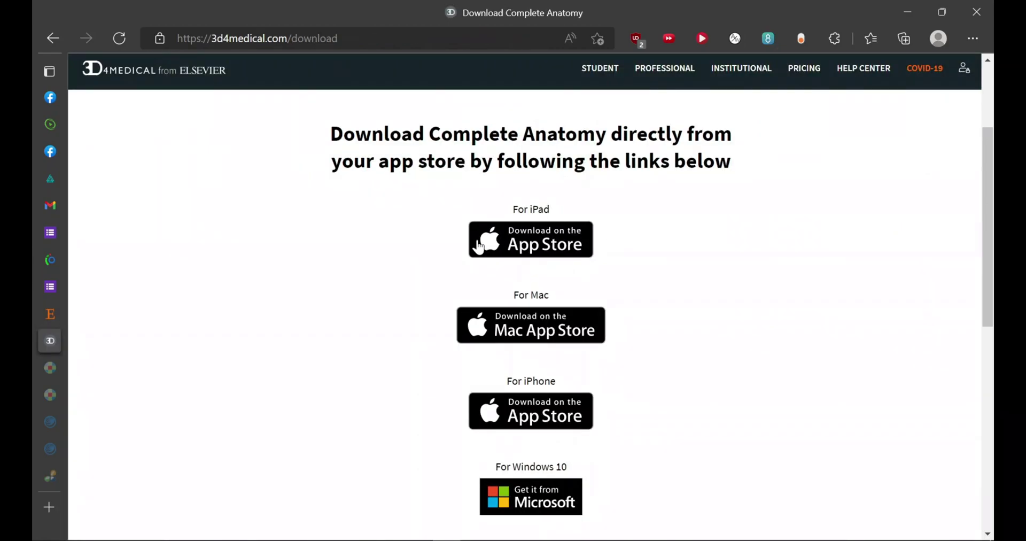
pyautogui.scroll(-3)
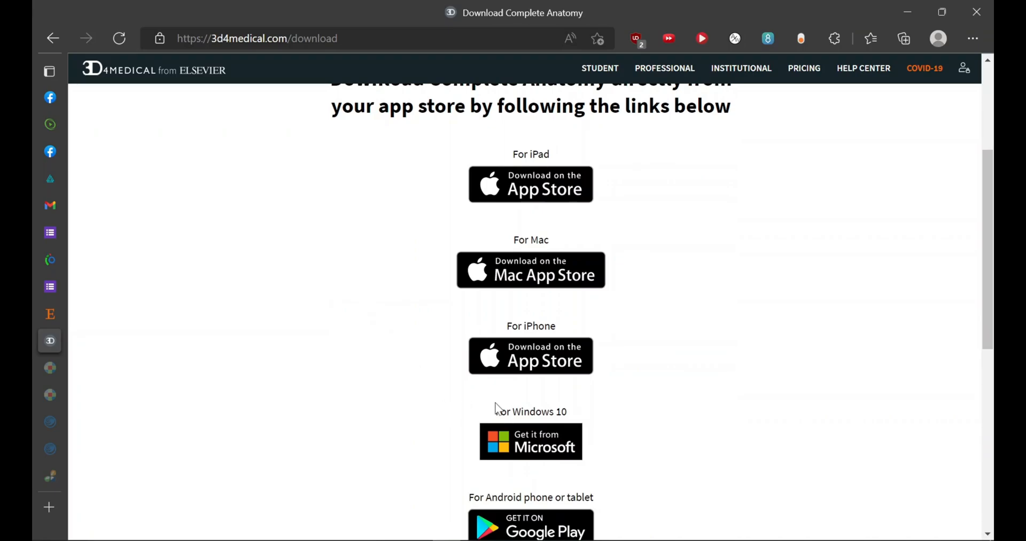
pyautogui.scroll(-3)
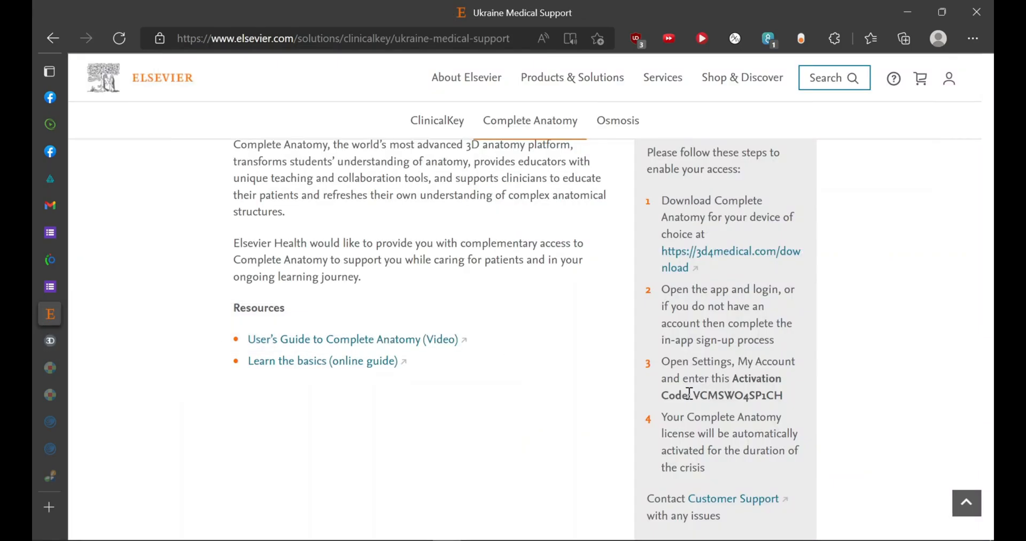
pyautogui.doubleClick(737, 395)
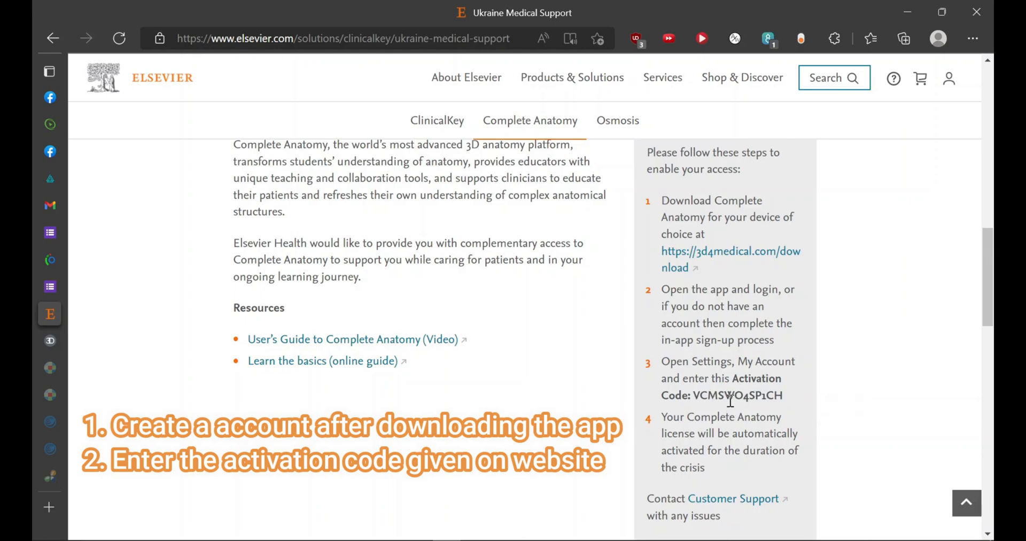
pyautogui.moveTo(373, 193)
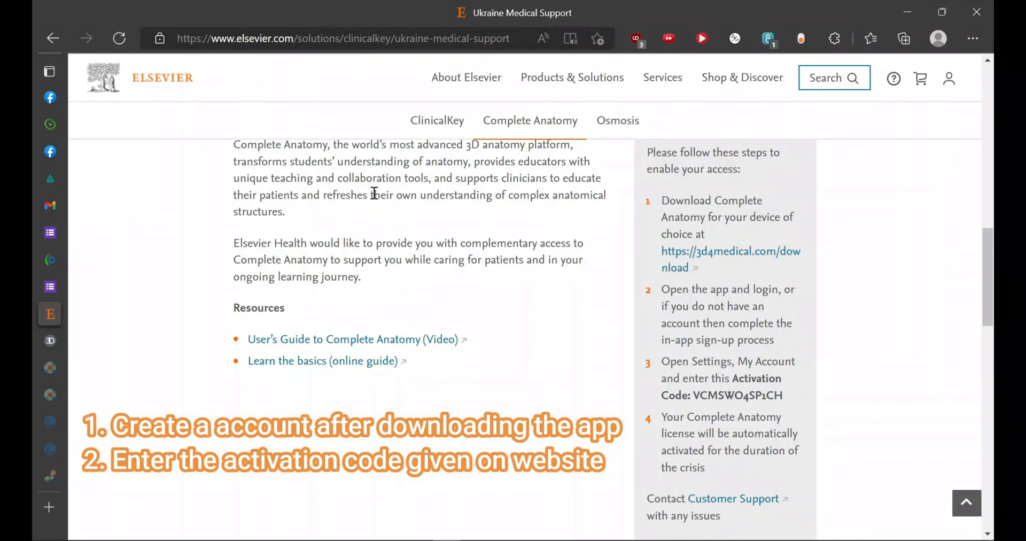
pyautogui.click(48, 368)
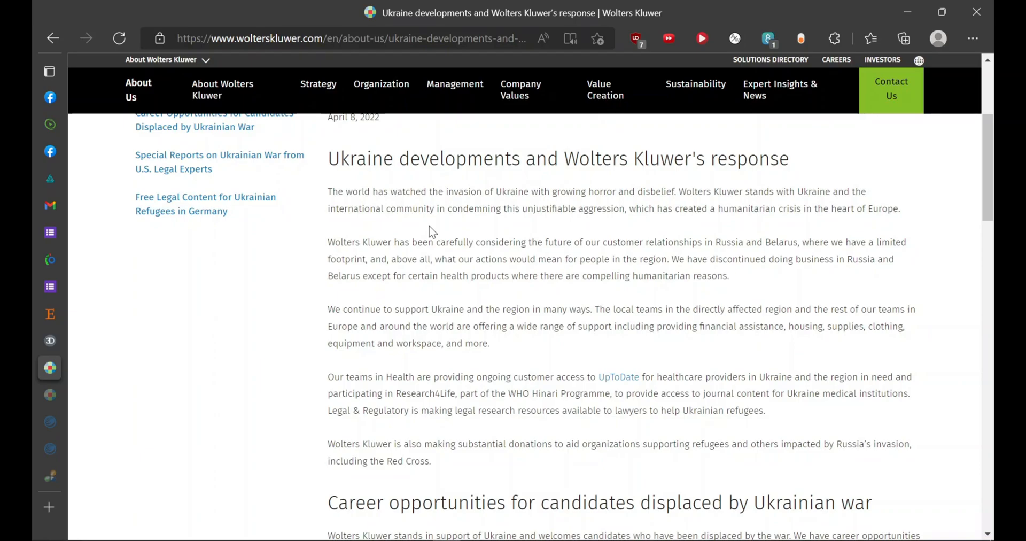
pyautogui.moveTo(468, 254)
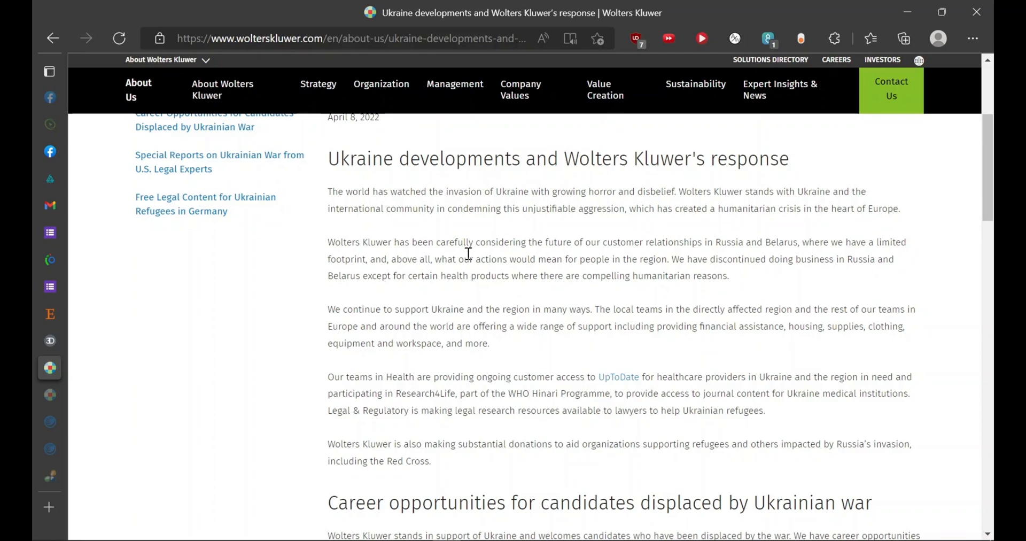
pyautogui.moveTo(465, 356)
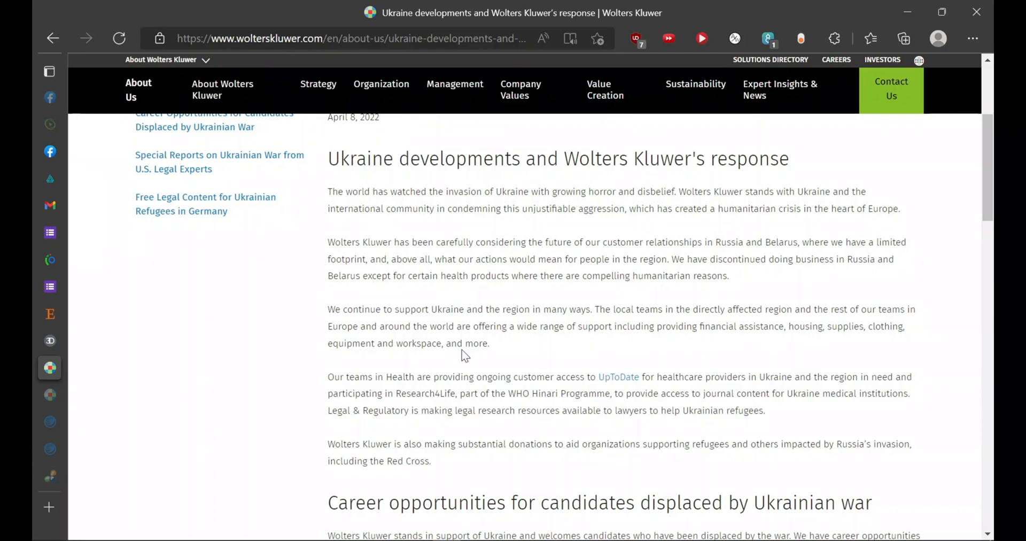
# Follow the UpToDate link in the Ukraine response article to its product page
pyautogui.click(619, 376)
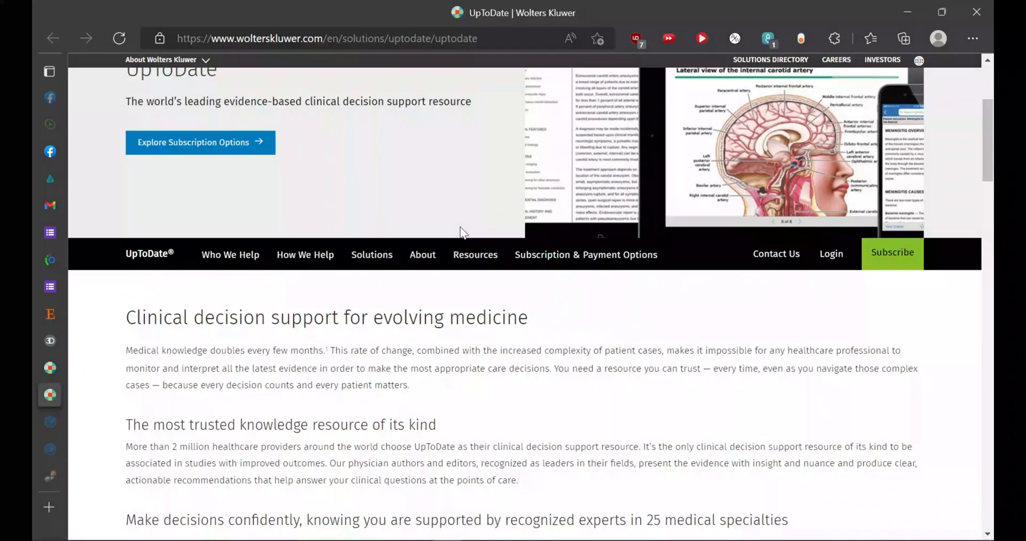
# Scroll back to the top of UpToDate's clinical decision support product page
pyautogui.scroll(3)
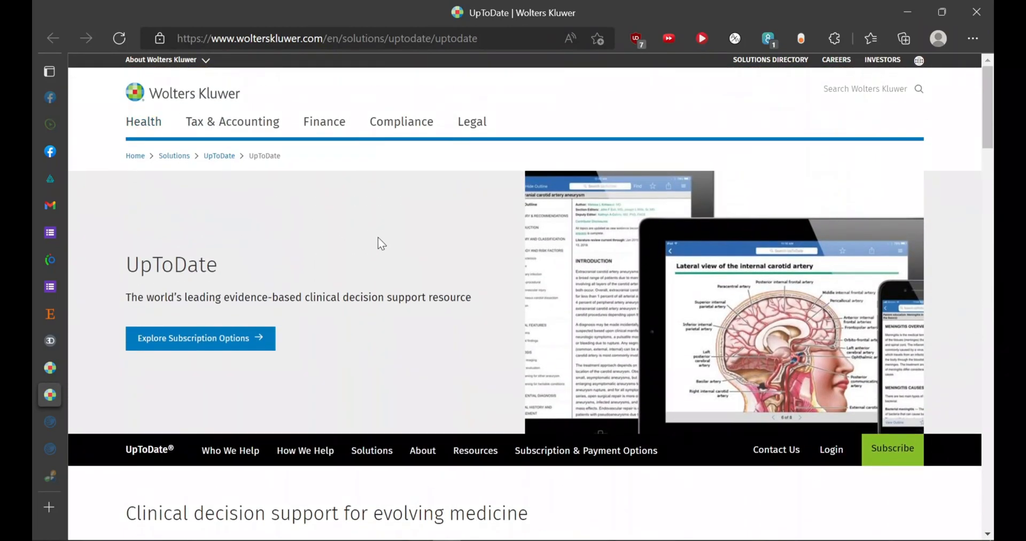
pyautogui.moveTo(514, 241)
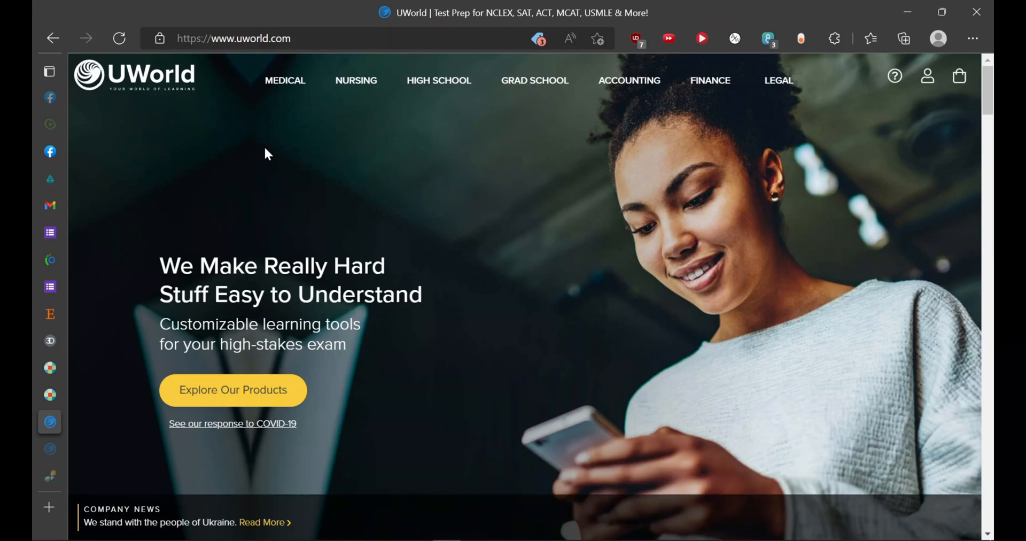
pyautogui.moveTo(255, 526)
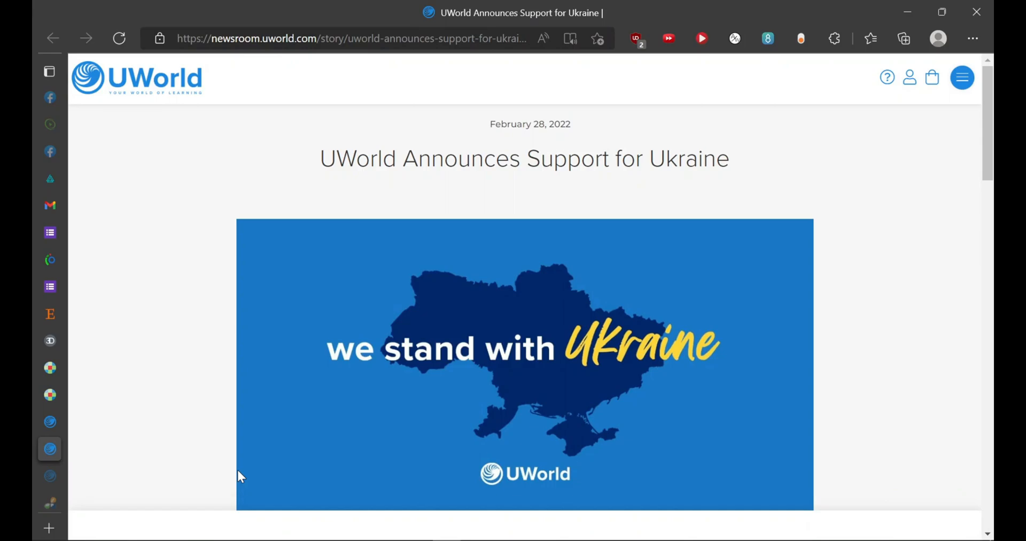
pyautogui.moveTo(327, 372)
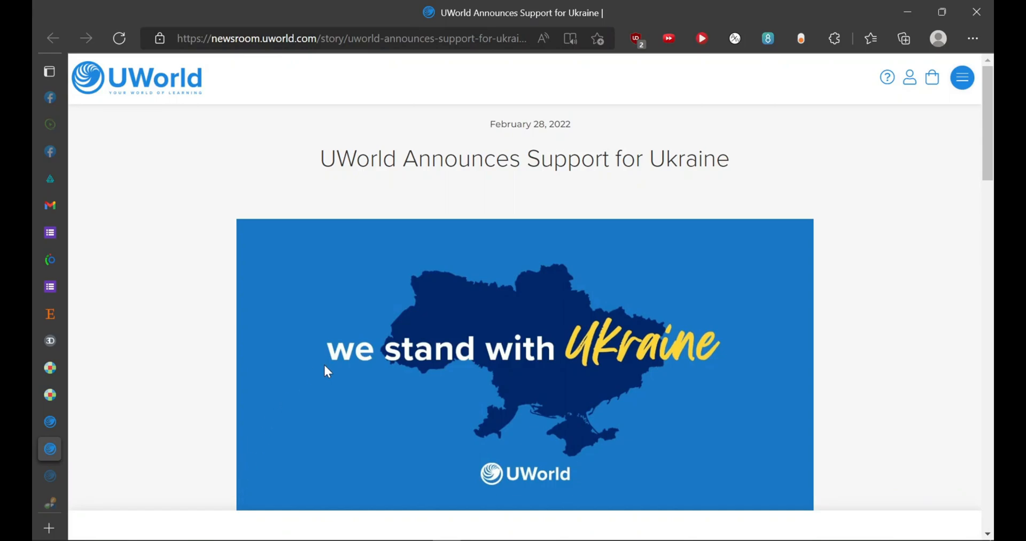
# Read UWorld's 'We stand with the people of Ukraine' announcement, then bring up the UWorld login page
pyautogui.scroll(-3)
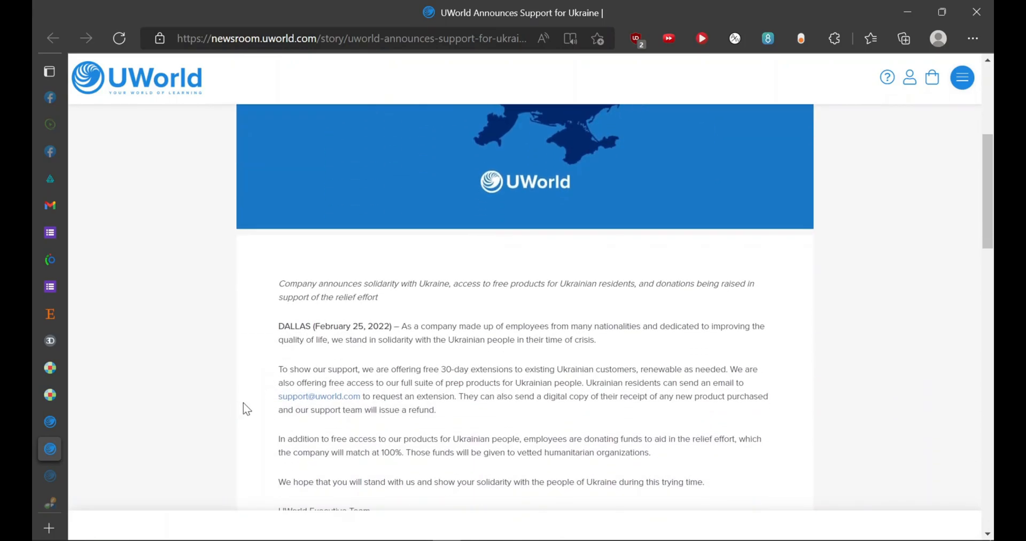
pyautogui.doubleClick(318, 396)
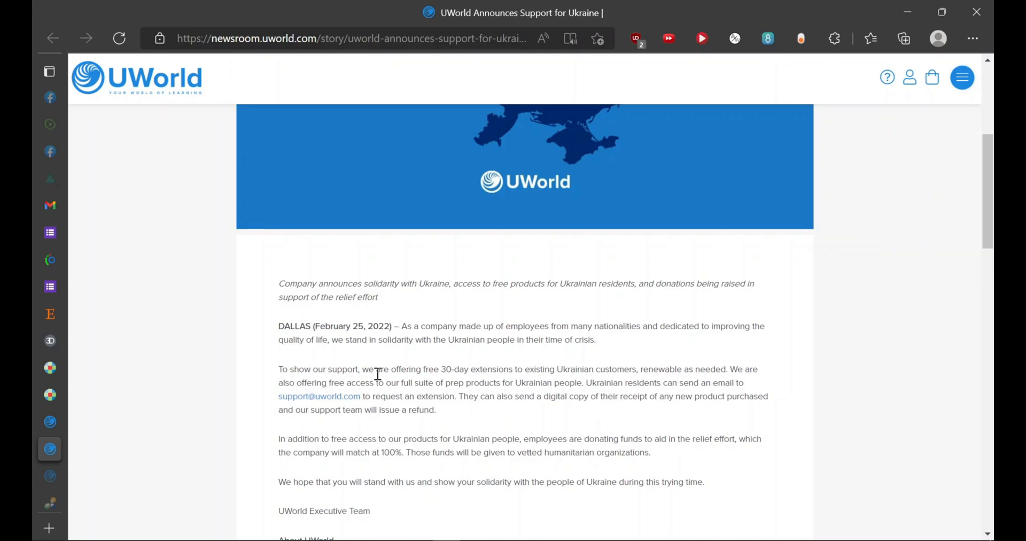
pyautogui.click(49, 70)
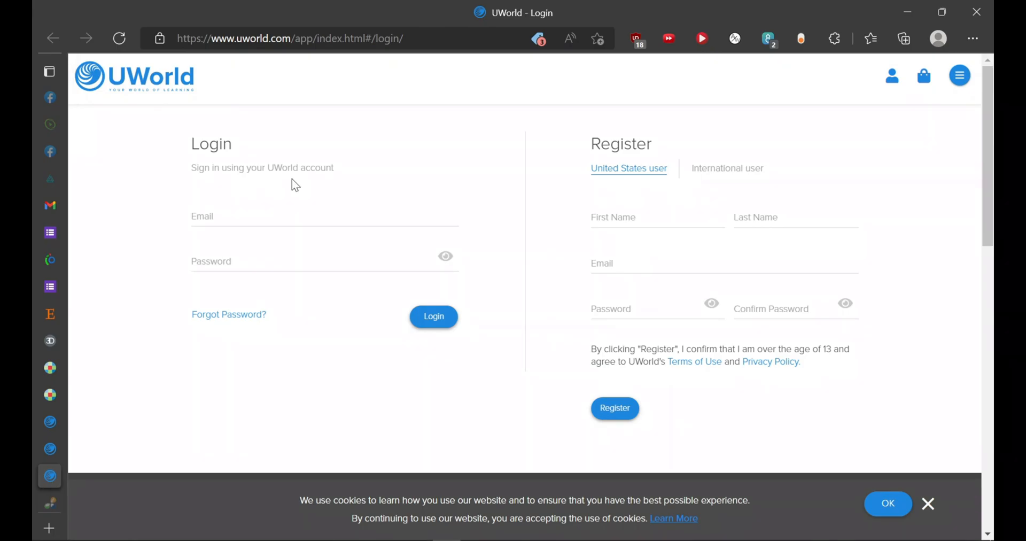
pyautogui.moveTo(725, 180)
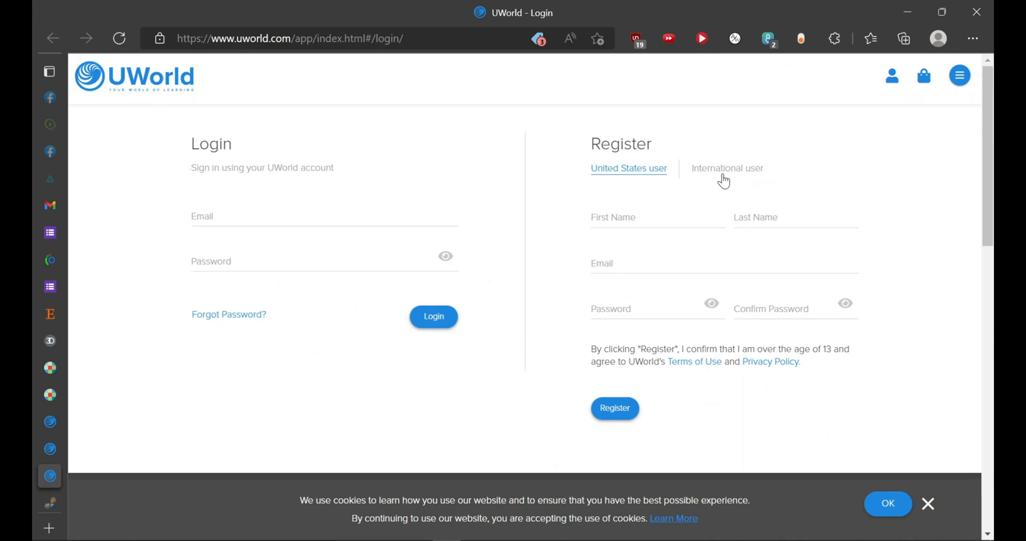
# Show UWorld's International user registration form and scroll through it
pyautogui.click(727, 168)
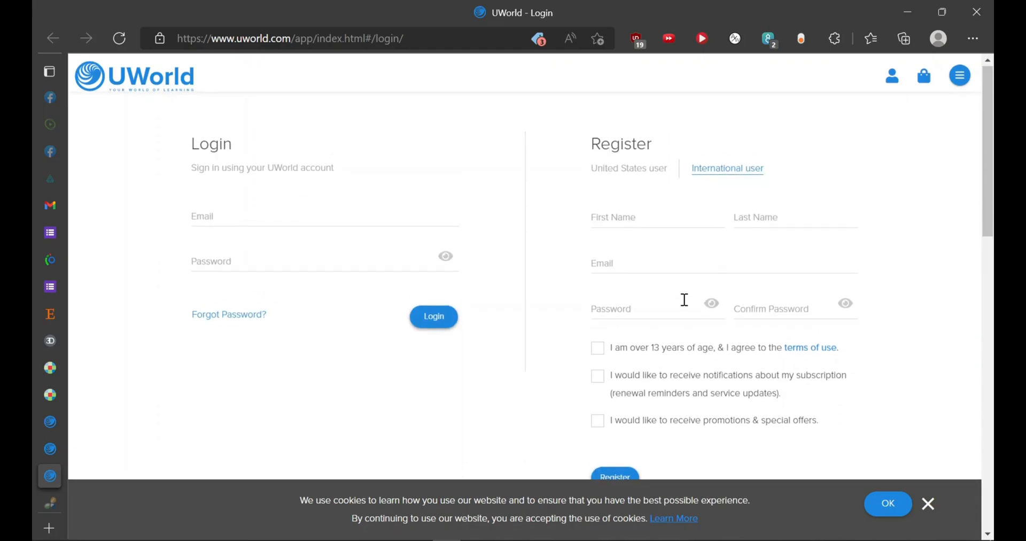
pyautogui.moveTo(517, 209)
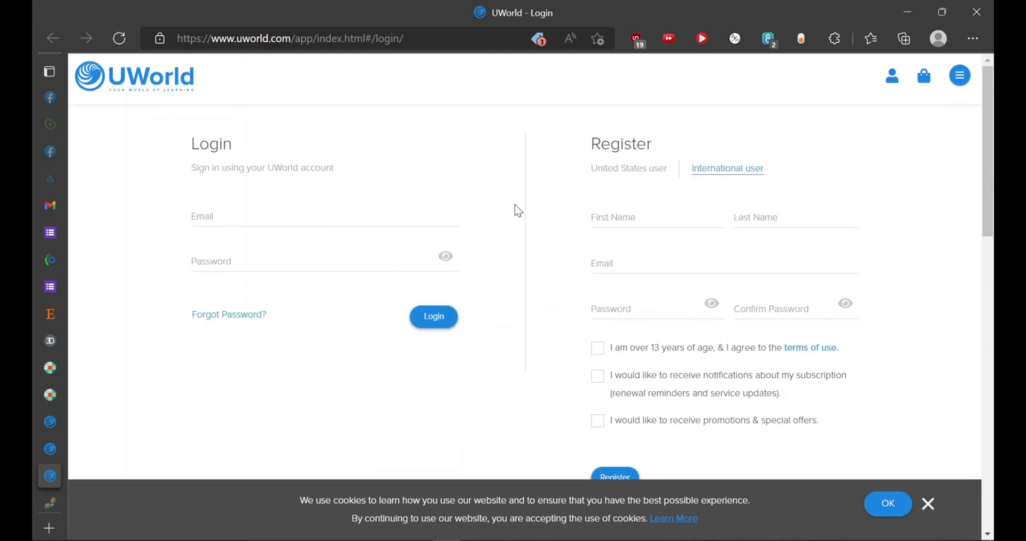
pyautogui.scroll(-3)
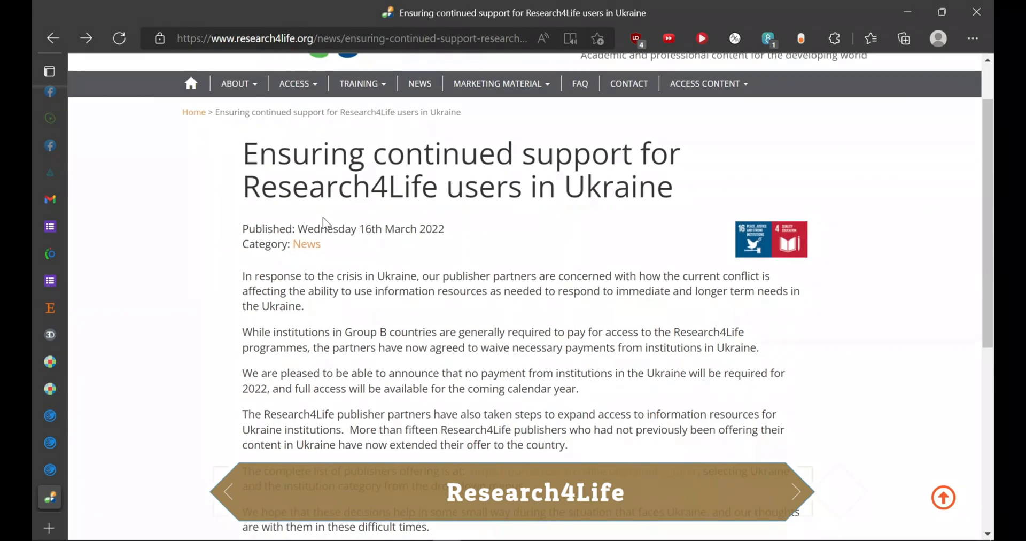
# Select 'Research4Life' in the article heading, then return to the Wolters Kluwer Ukraine article
pyautogui.doubleClick(340, 187)
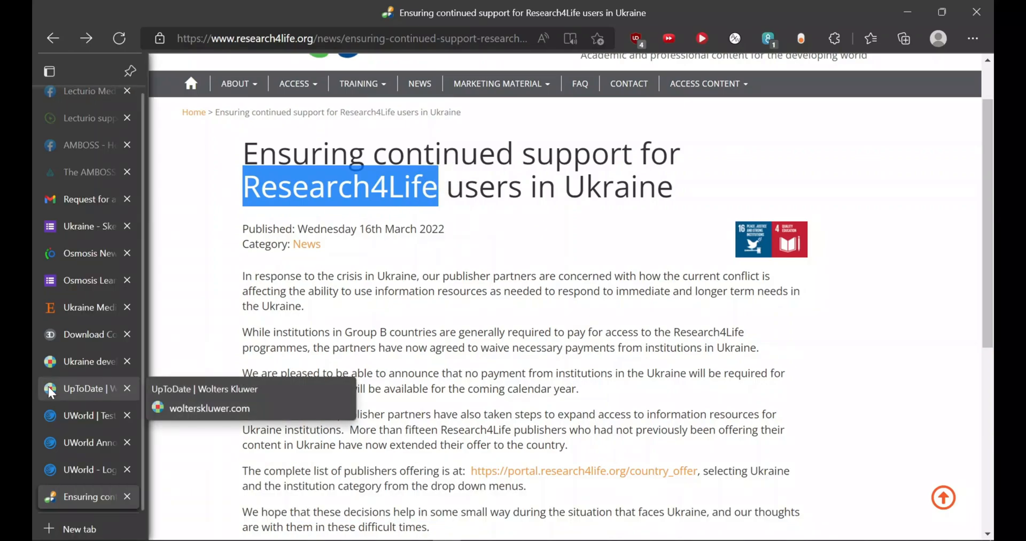
pyautogui.click(81, 388)
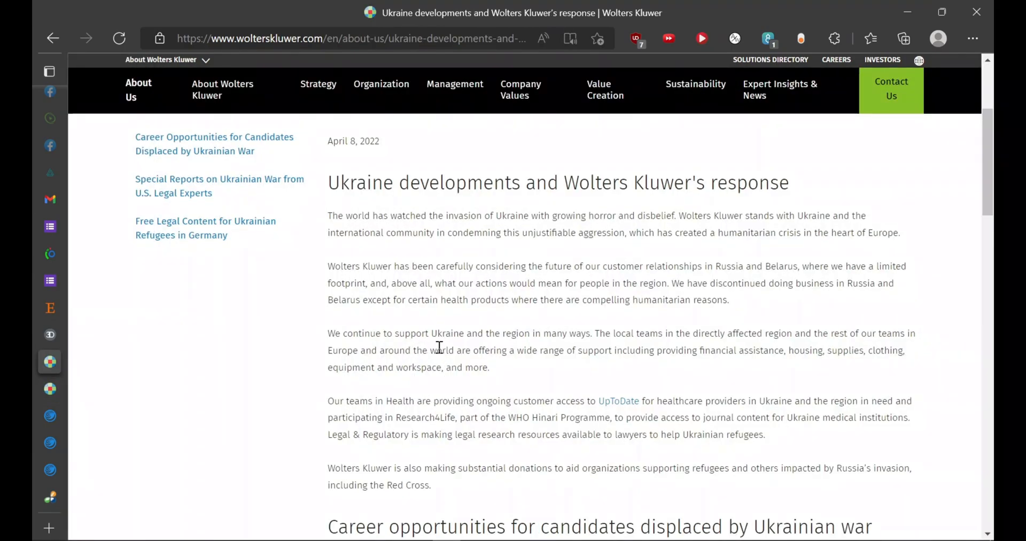
# Search the Wolters Kluwer Ukraine response page for 'resear' to find the Research4Life mention
pyautogui.scroll(-3)
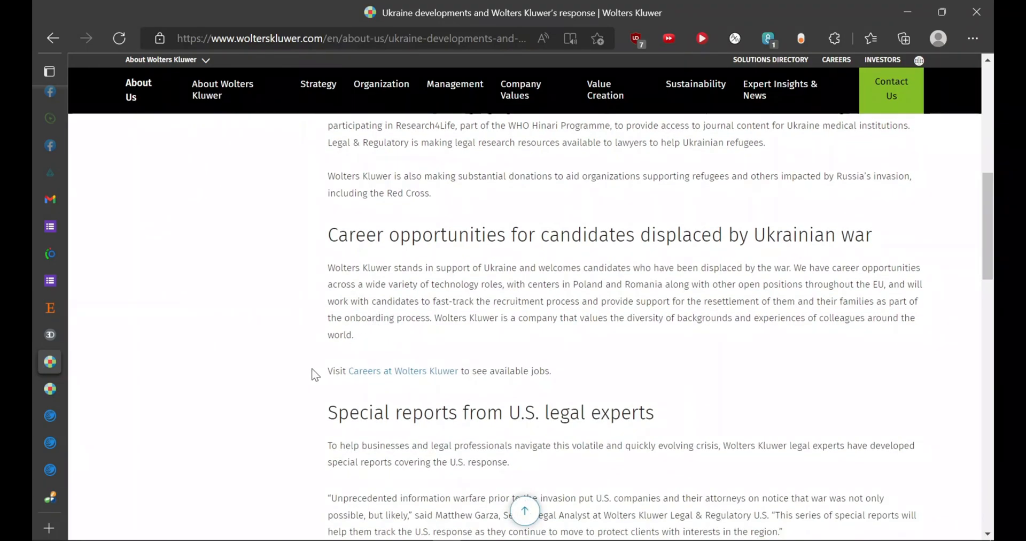
pyautogui.moveTo(220, 303)
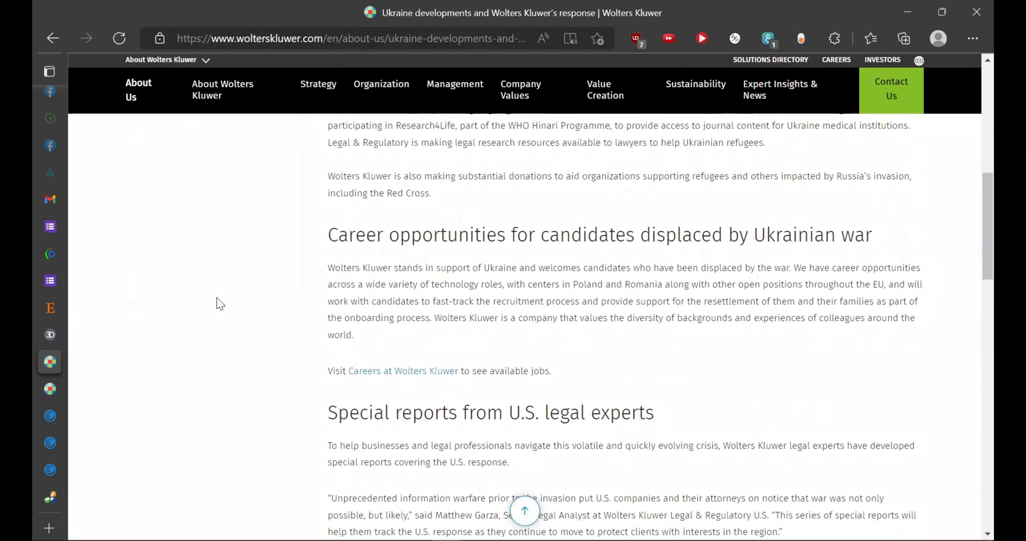
pyautogui.scroll(3)
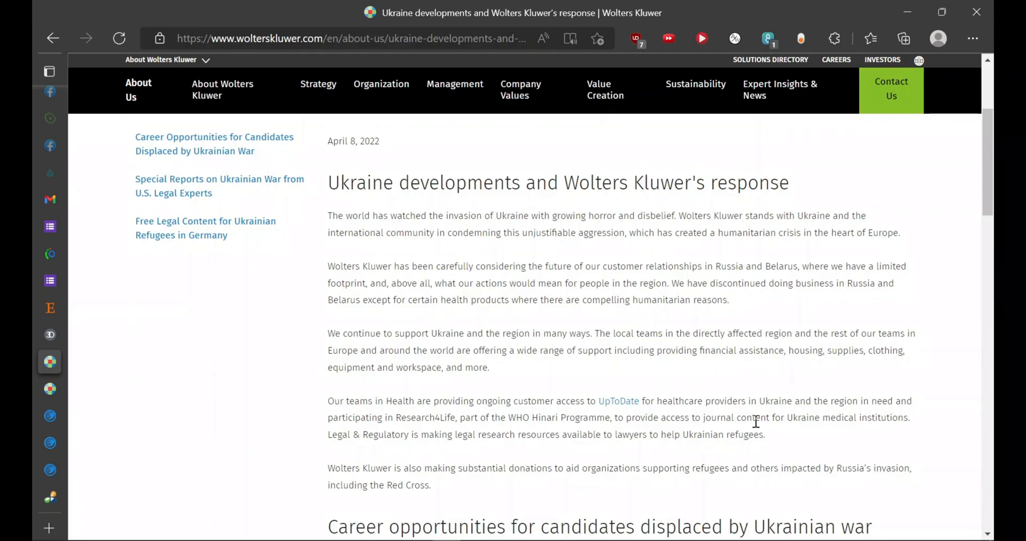
pyautogui.moveTo(712, 238)
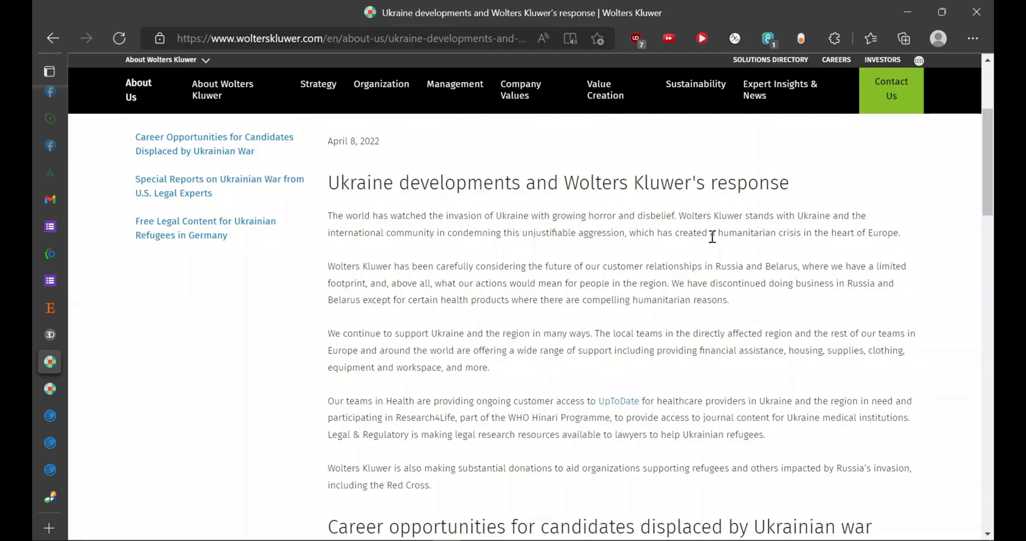
pyautogui.write('resear')
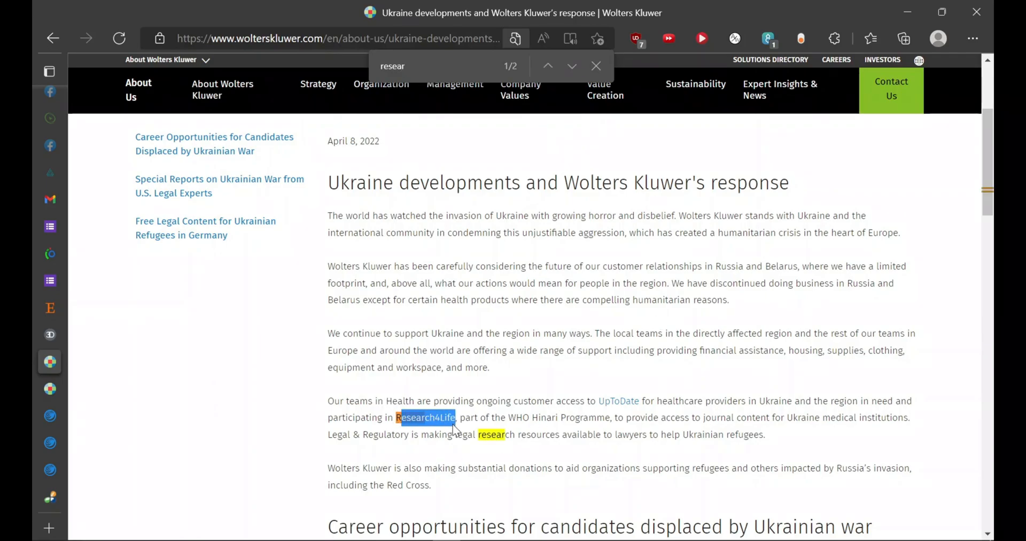
# Open Research4Life's Country Offer Page from its Ukraine support article
pyautogui.click(50, 70)
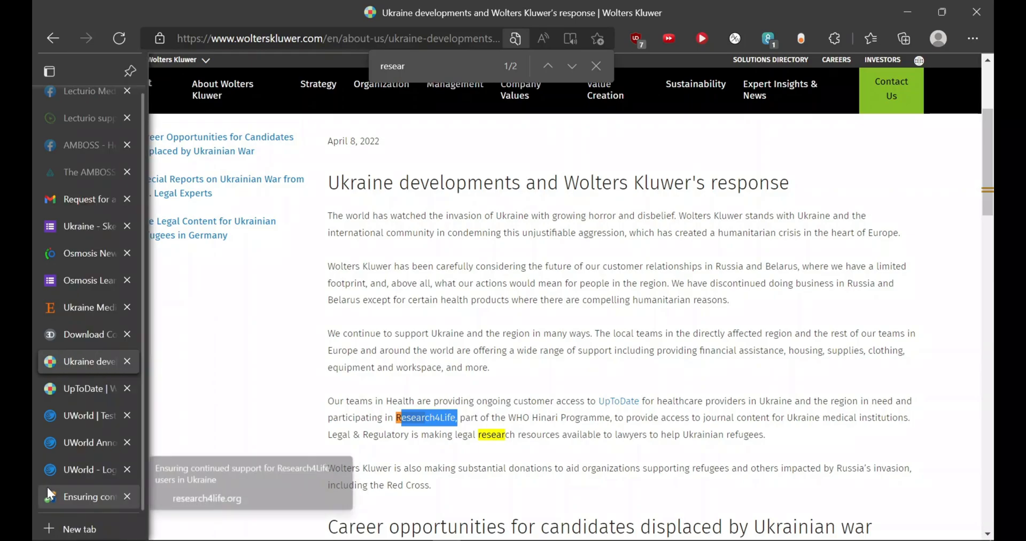
pyautogui.click(83, 497)
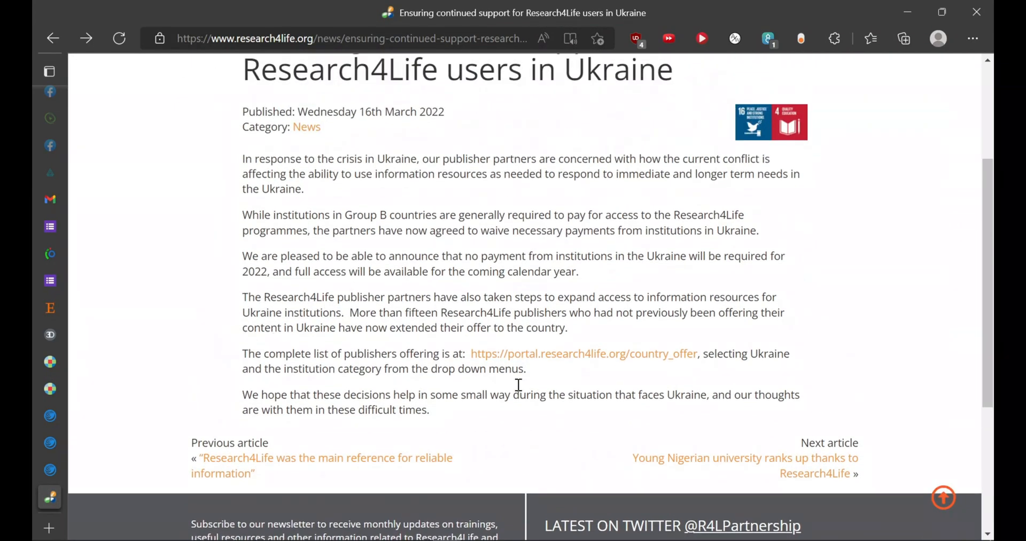
pyautogui.click(609, 353)
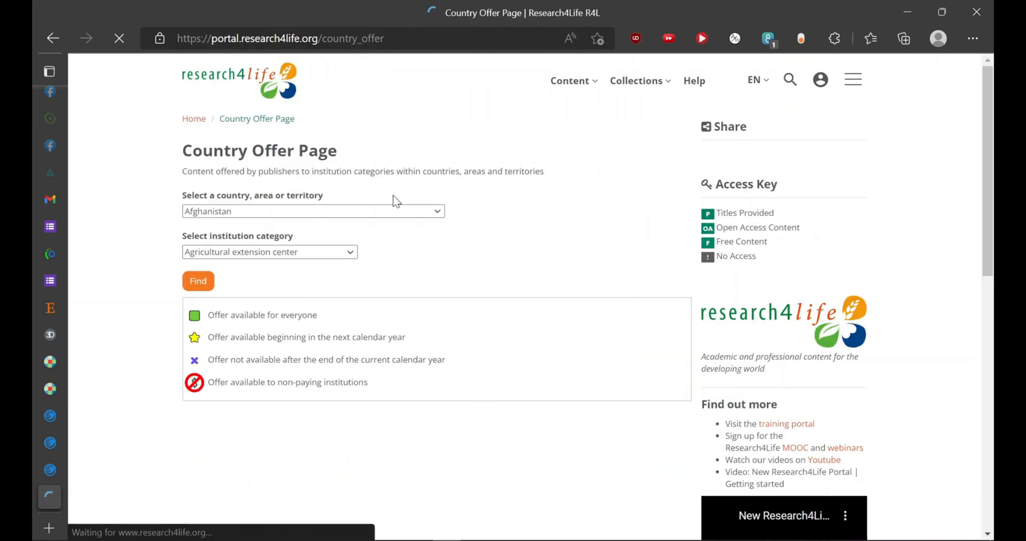
# Find Research4Life offers for Ukraine, Healthcare services institutions, and scroll the 196 results
pyautogui.click(313, 211)
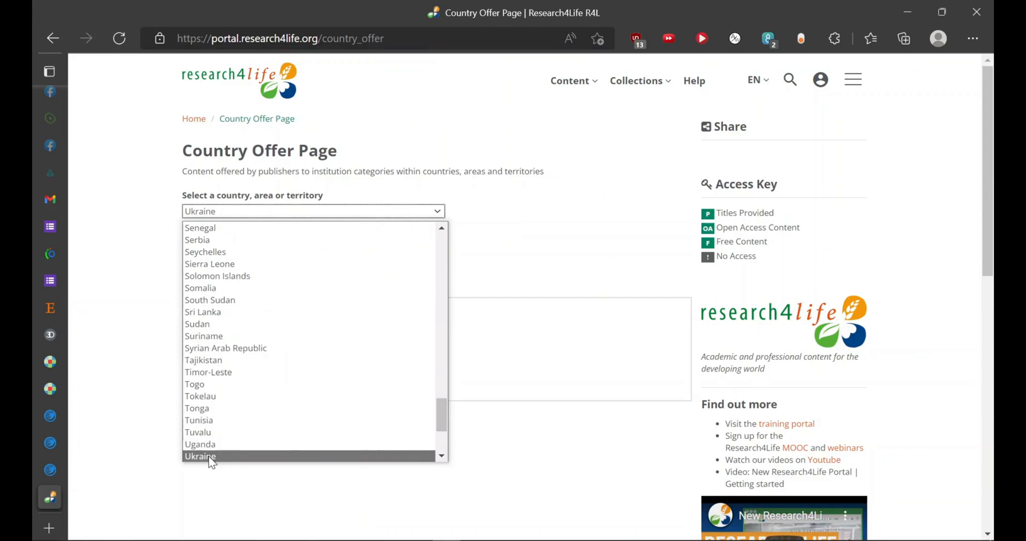
pyautogui.click(200, 456)
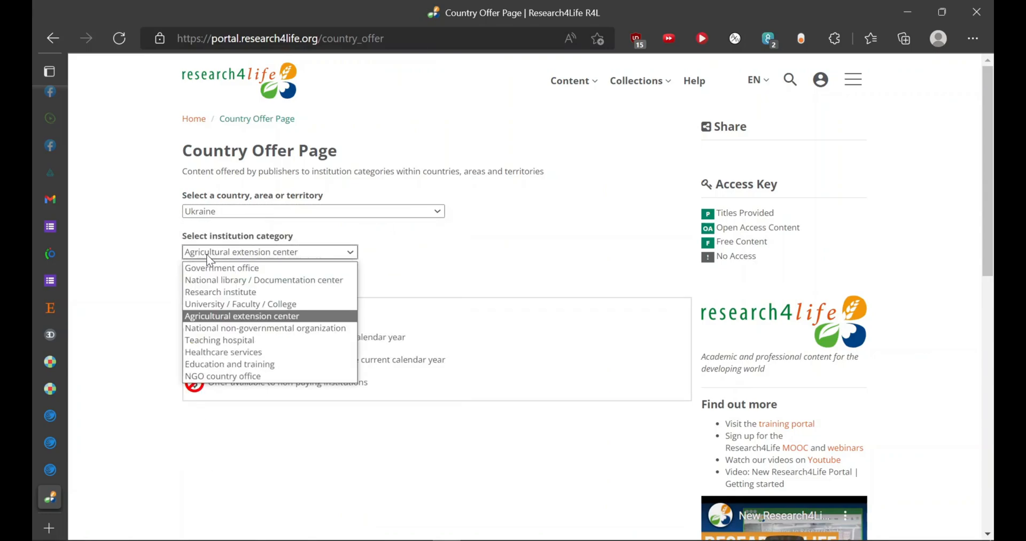
pyautogui.click(223, 352)
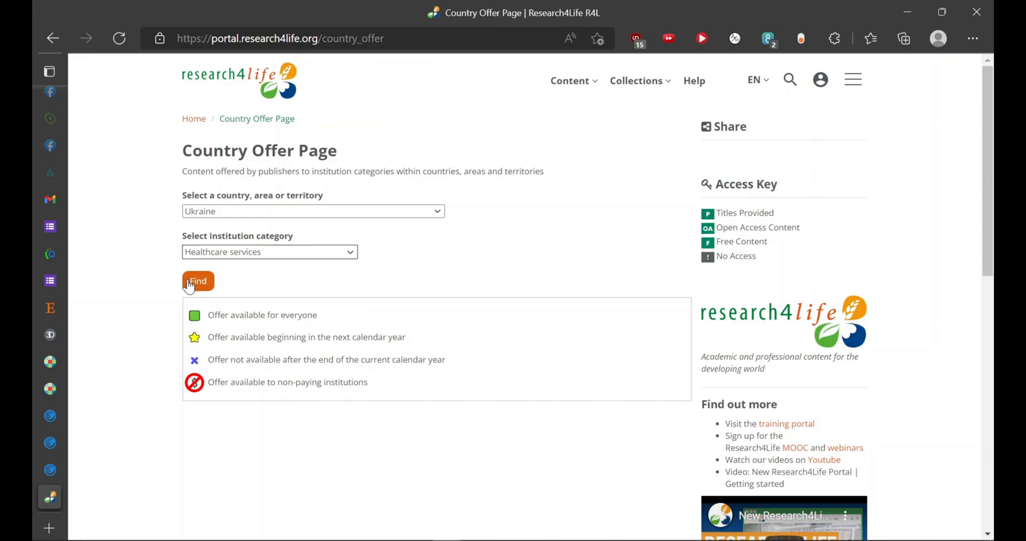
pyautogui.click(198, 281)
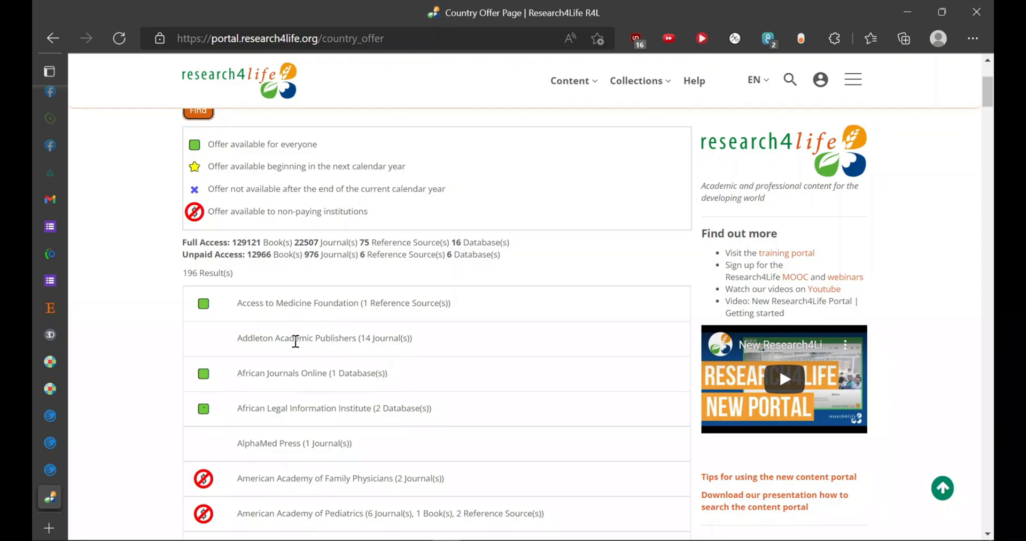
pyautogui.scroll(-3)
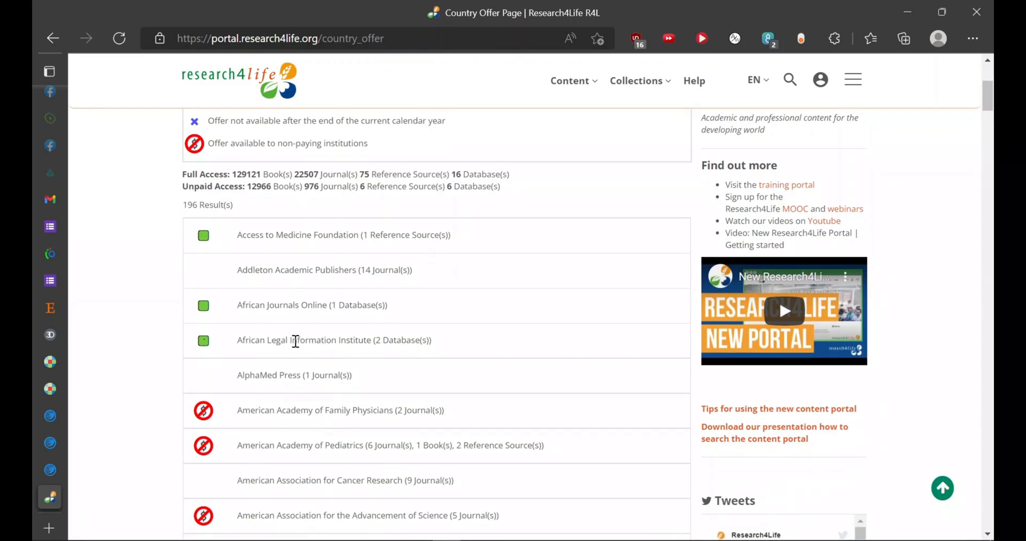